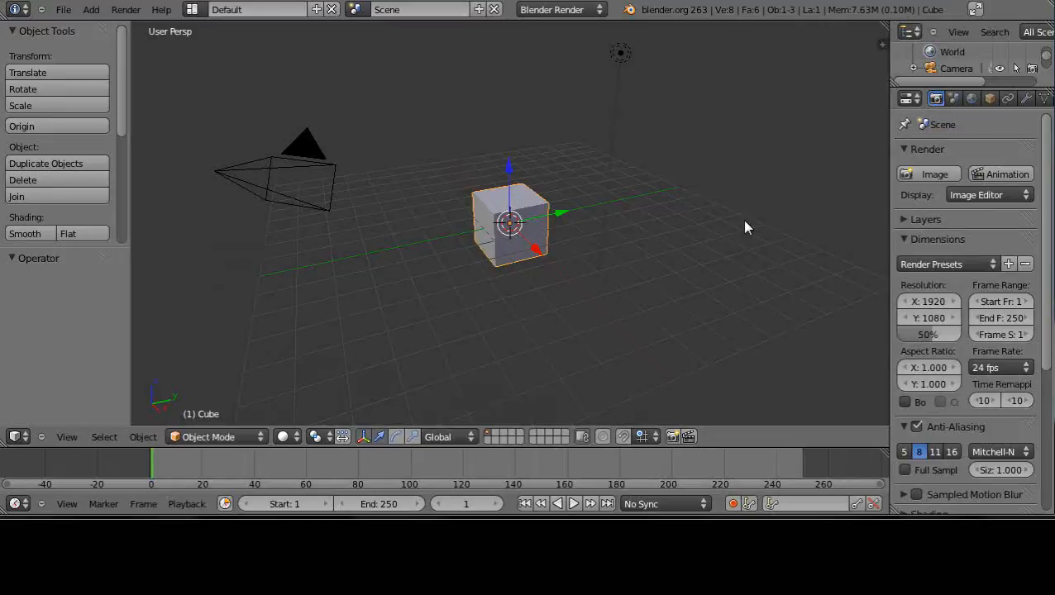
mouse_move(414, 396)
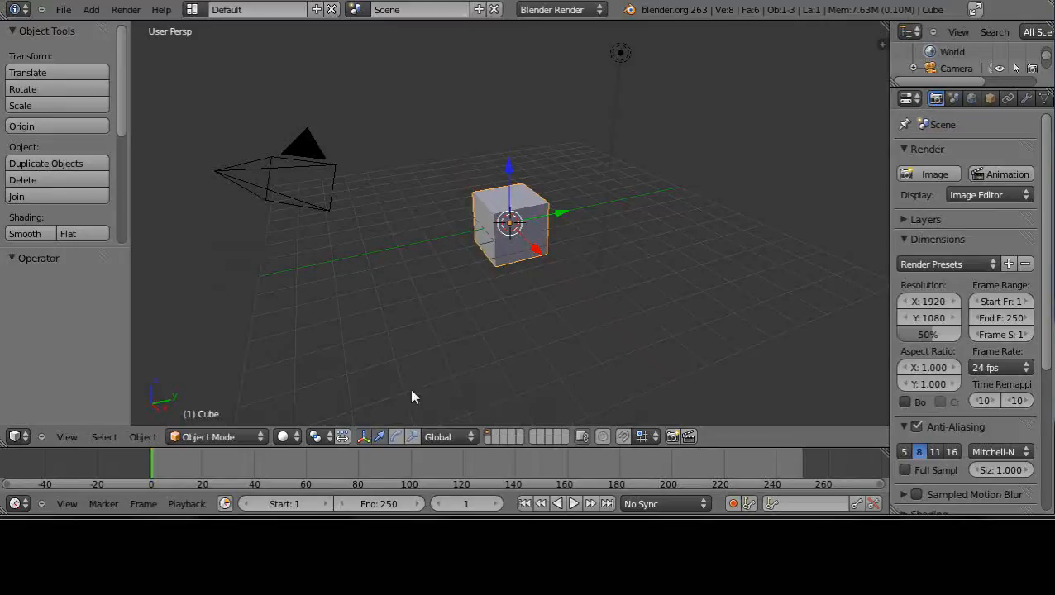
mouse_move(496, 382)
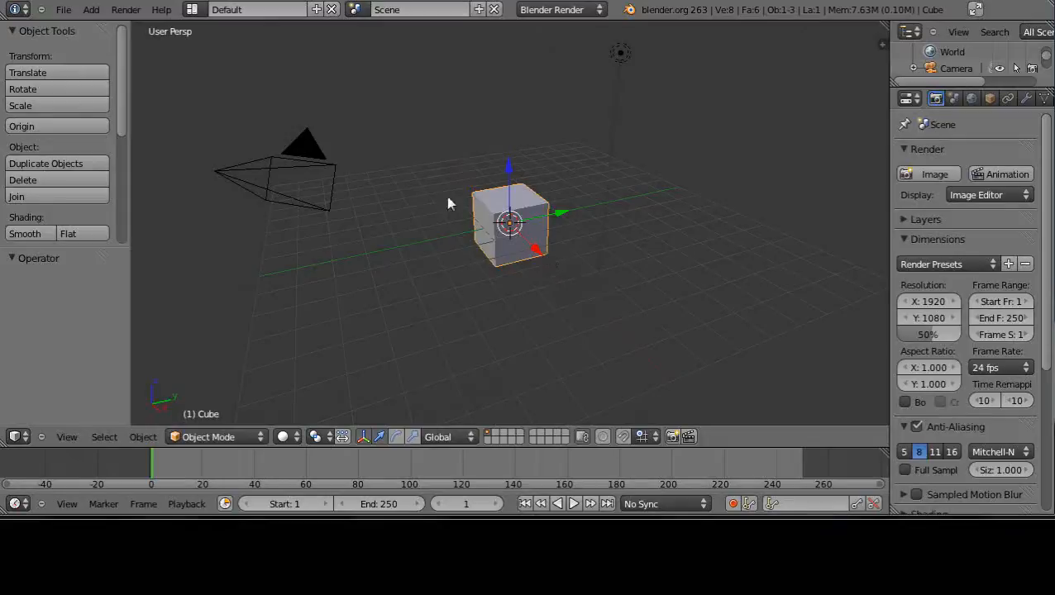
mouse_move(522, 198)
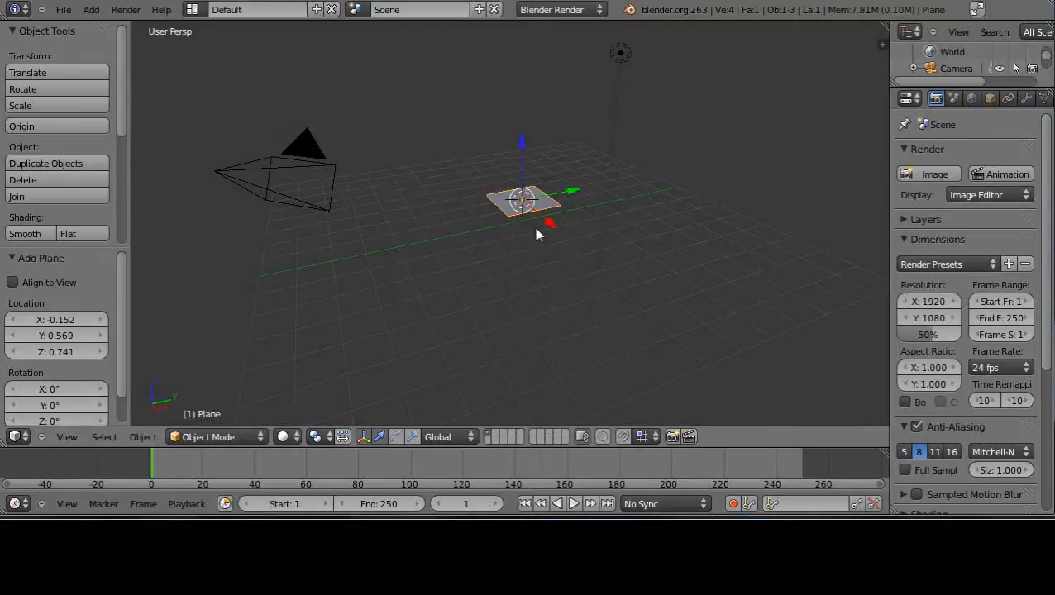
Step: Scale the new plane up uniformly to about 2.67 to form a wide ground
drag(522, 198, 715, 339)
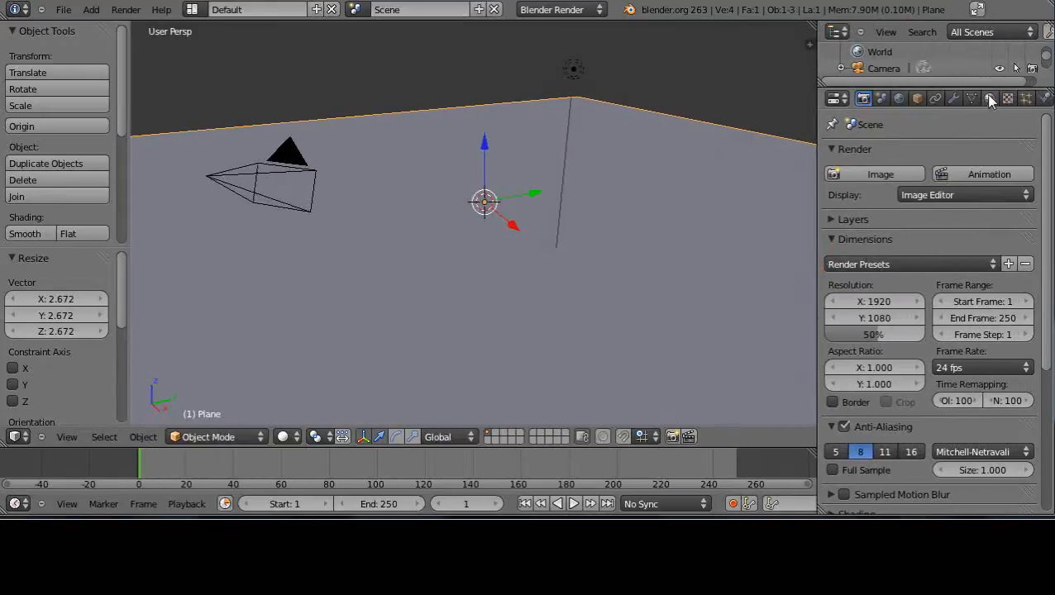
Step: Add a new material, Material.001, to the ground plane
click(990, 98)
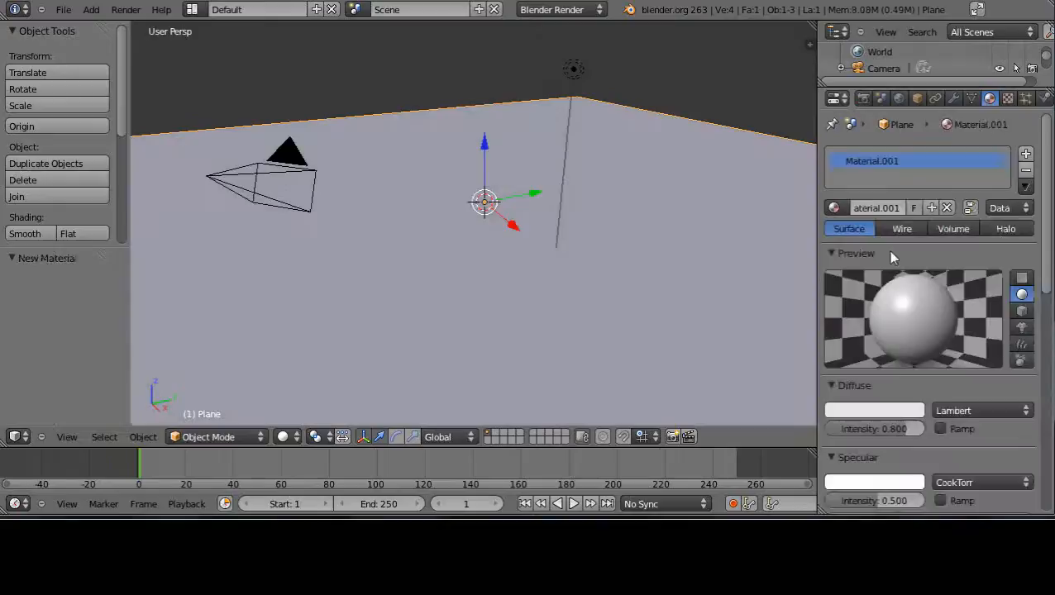
click(874, 410)
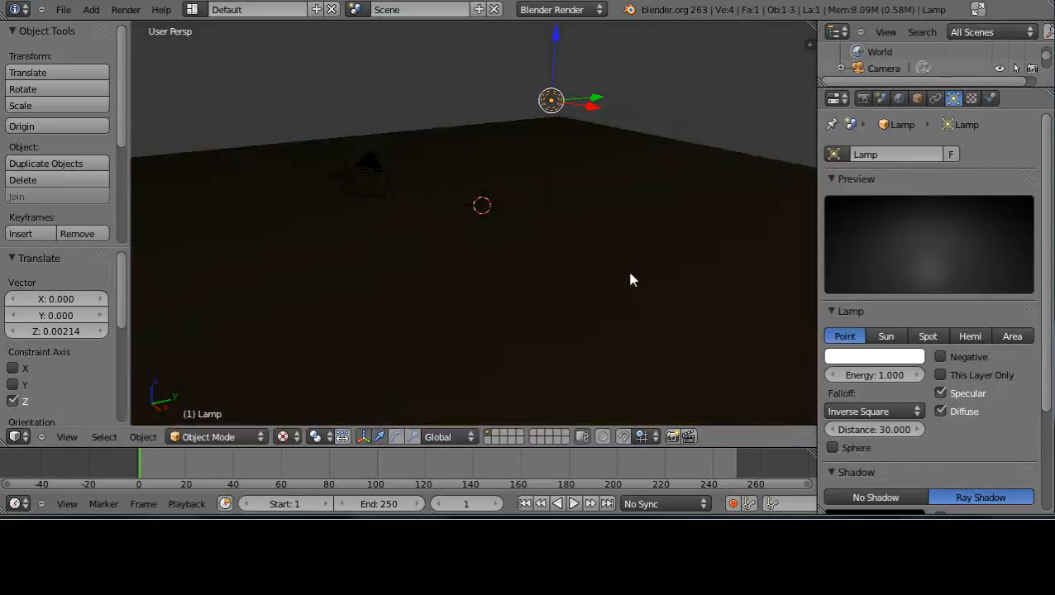
Step: Confirm the point lamp's small vertical move, leaving the plane lit tan
click(285, 436)
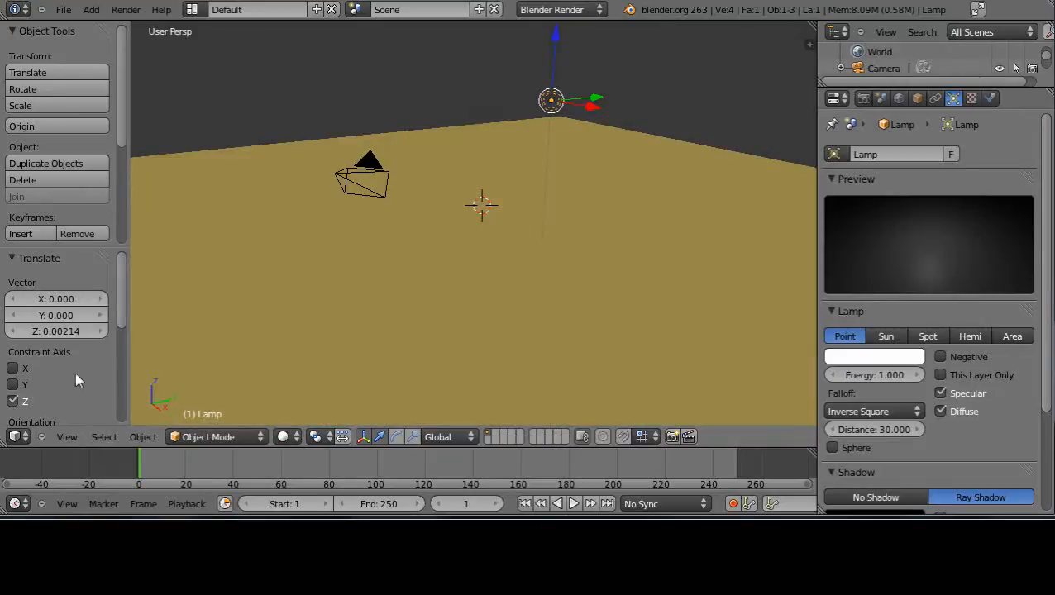
mouse_move(45, 252)
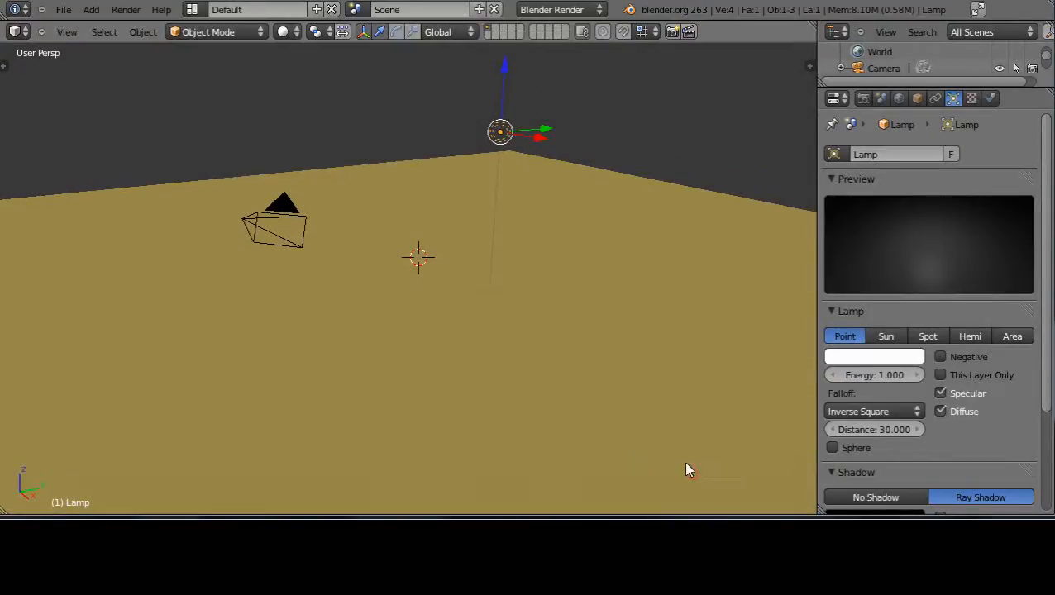
mouse_move(715, 91)
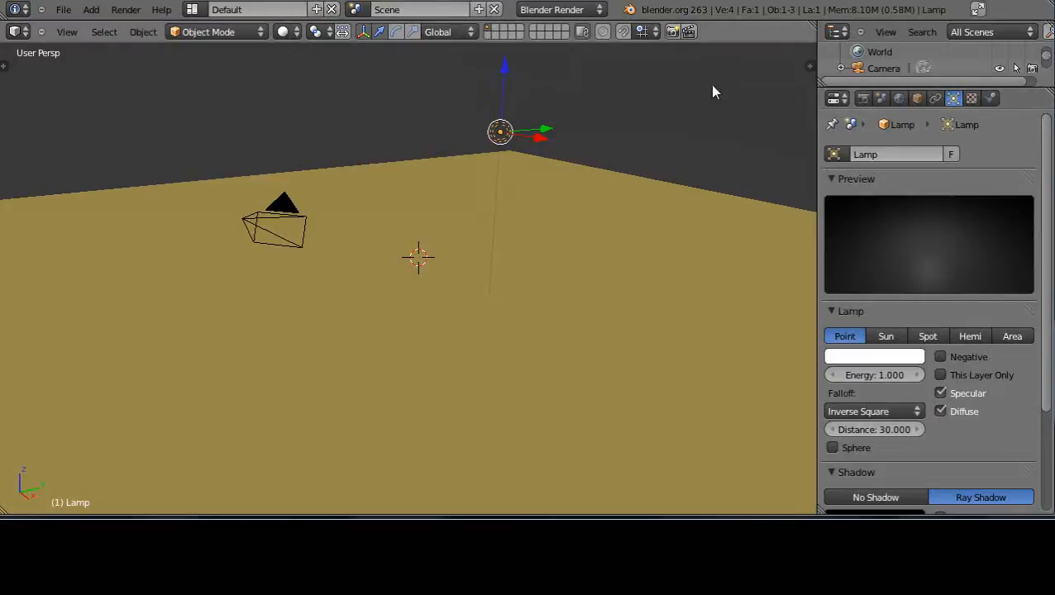
mouse_move(707, 209)
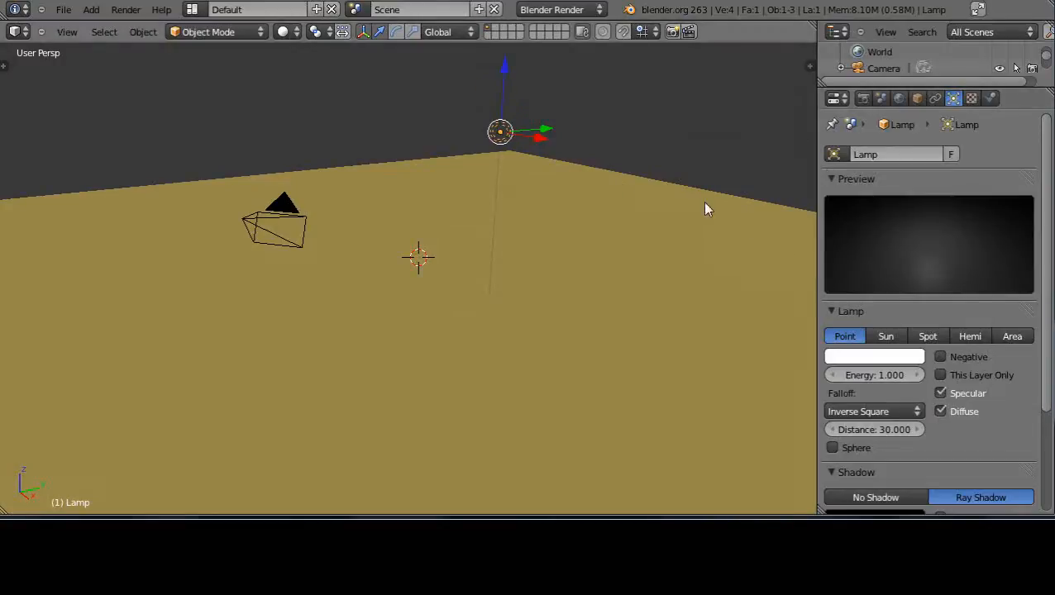
mouse_move(504, 287)
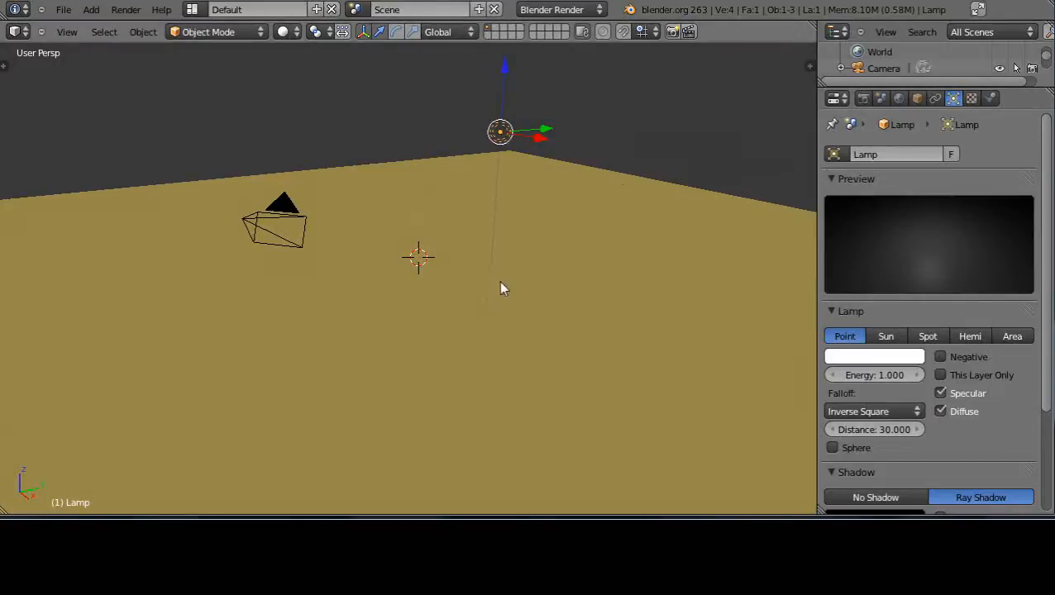
mouse_move(581, 257)
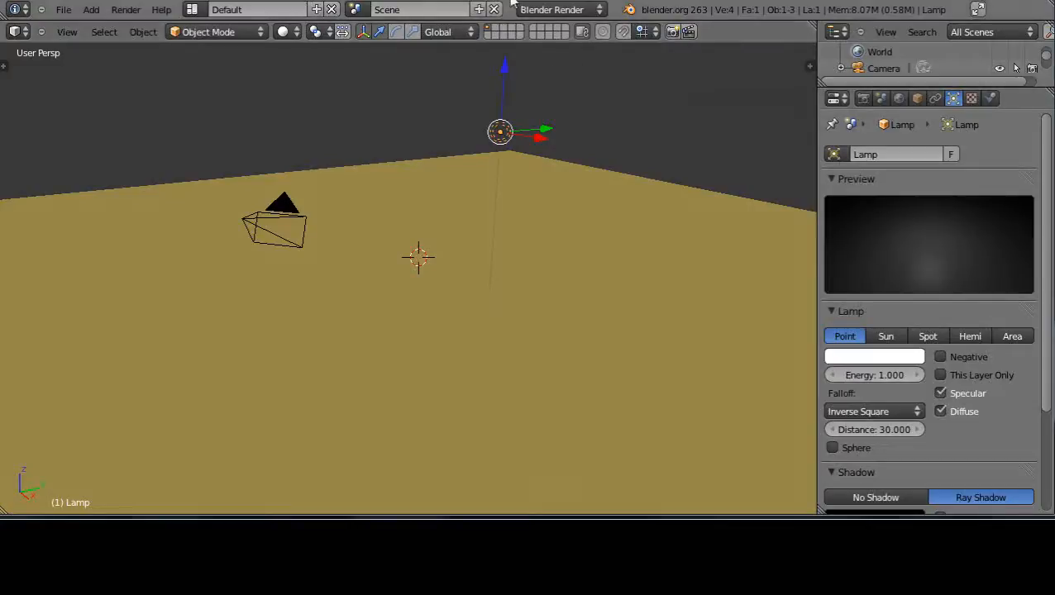
Step: Switch to Blender Game, set material shading to GLSL, then reopen the engine list
click(554, 9)
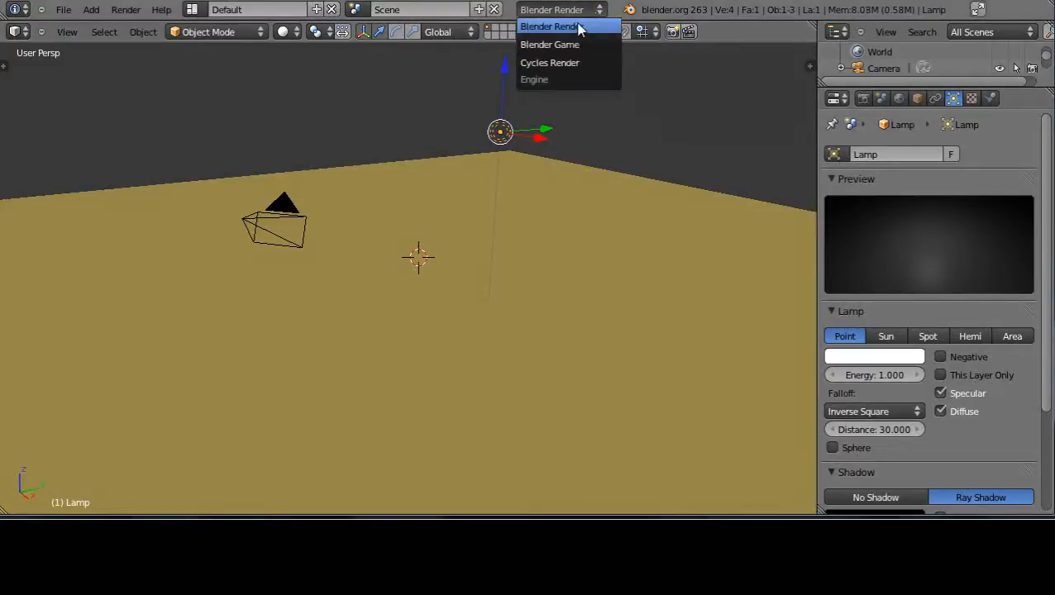
click(550, 44)
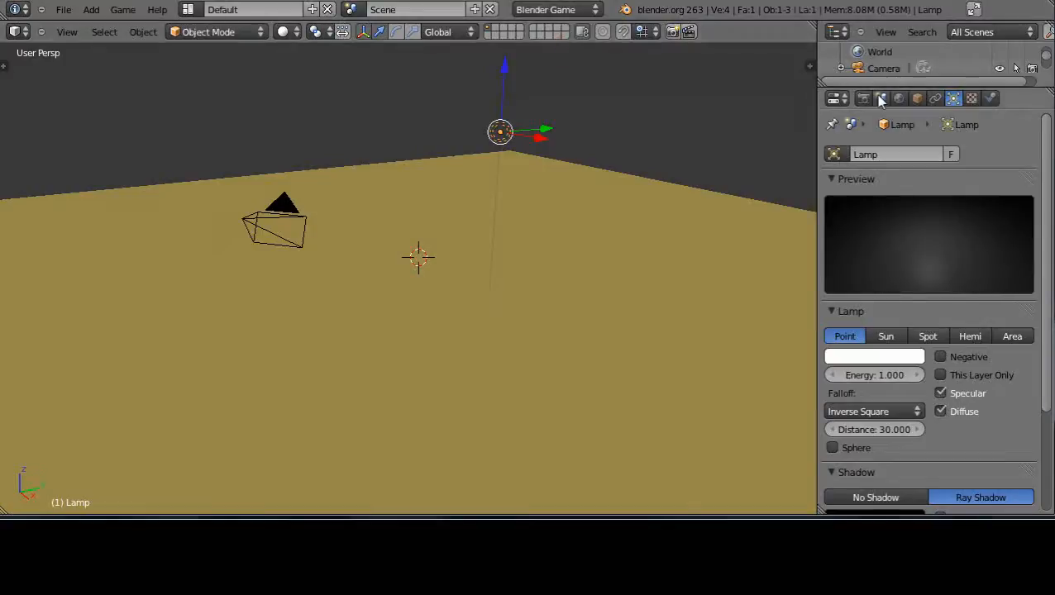
click(863, 98)
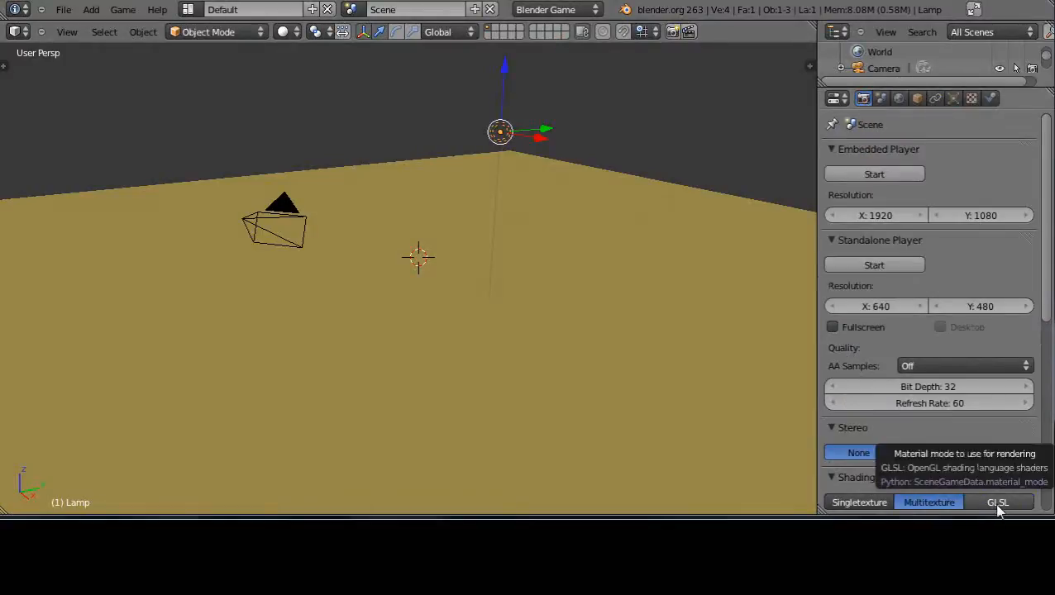
click(997, 502)
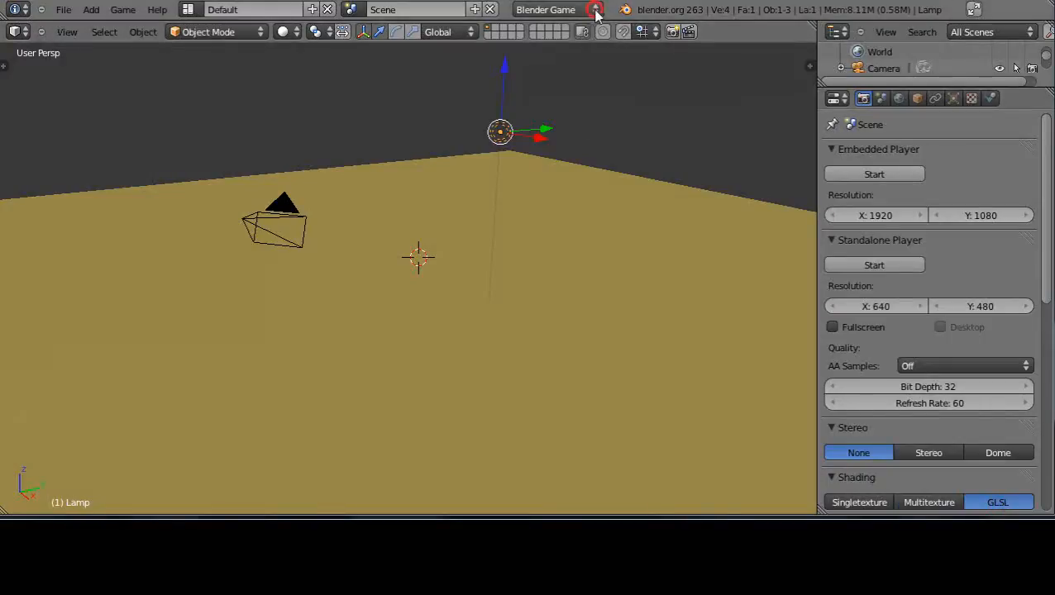
click(546, 9)
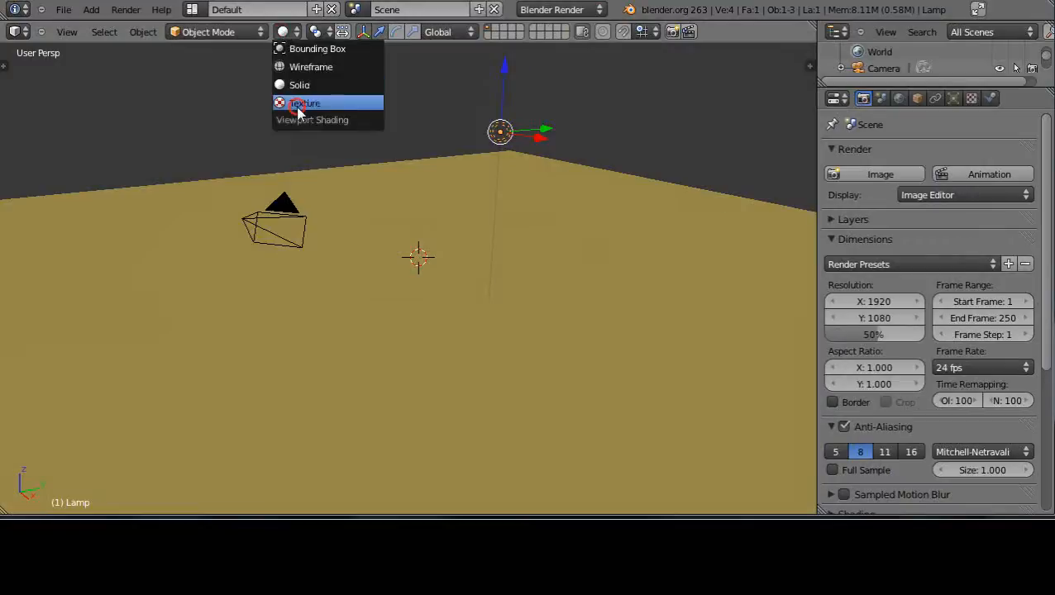
Step: Set the viewport shading to Texture
click(305, 102)
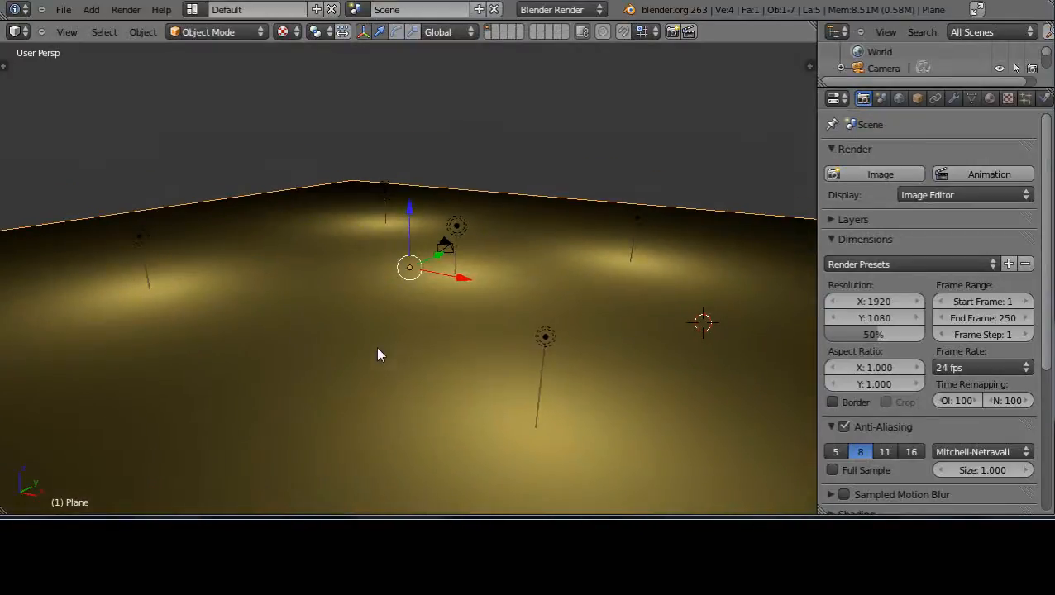
Step: Move a point lamp to a new spot and place the 3D cursor for the next lamp
click(546, 336)
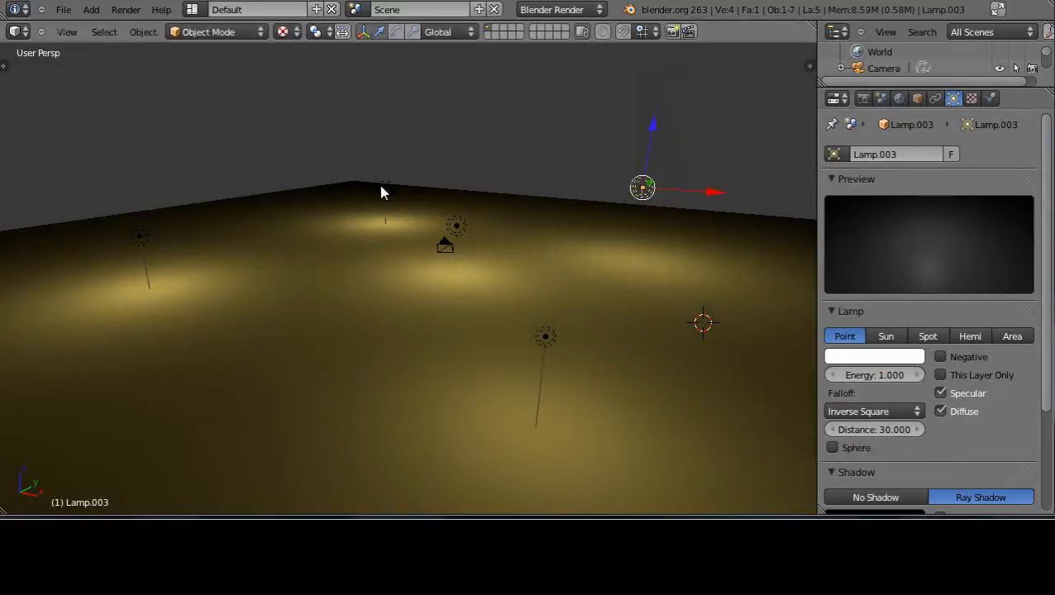
click(385, 172)
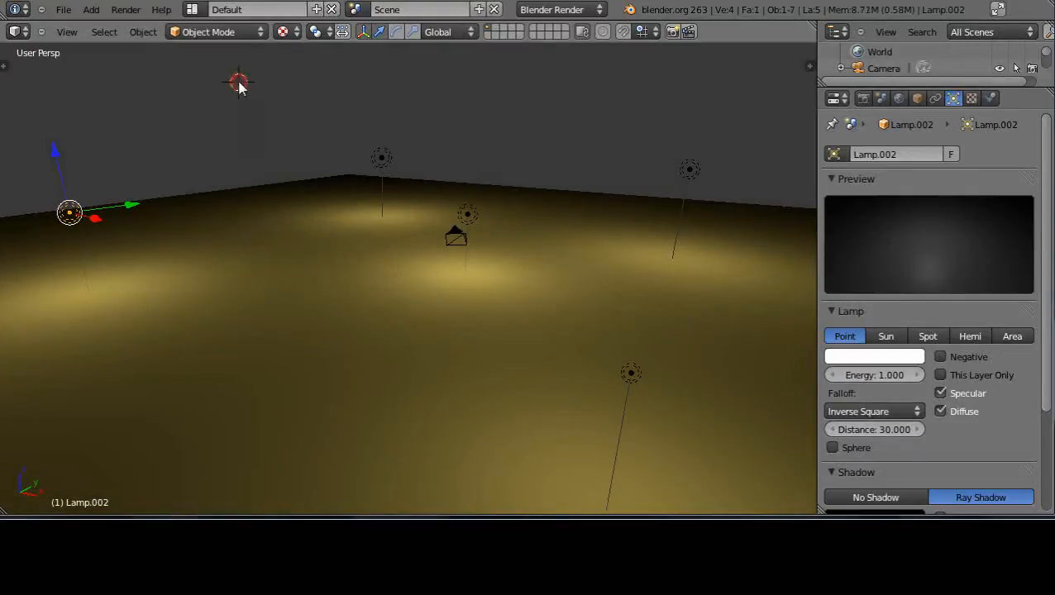
click(91, 9)
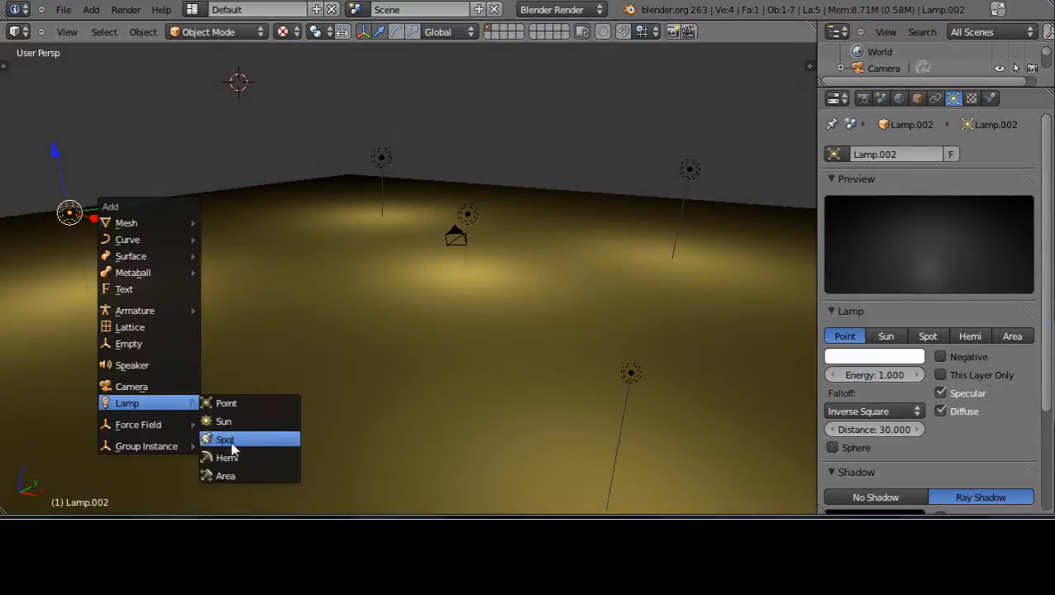
Step: Add a spot lamp and lift it higher above the plane
click(225, 439)
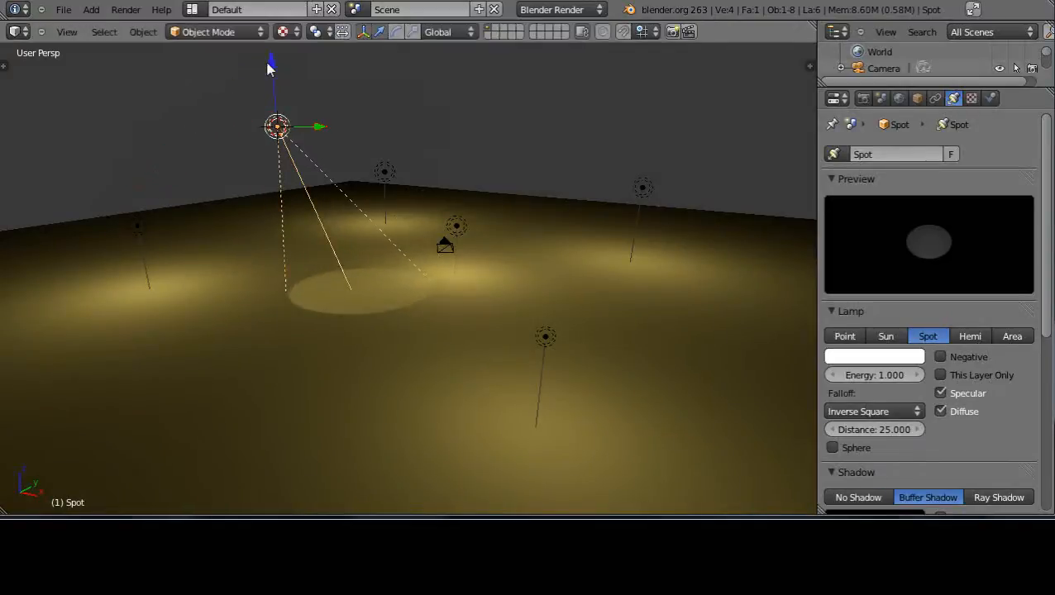
drag(277, 127, 285, 244)
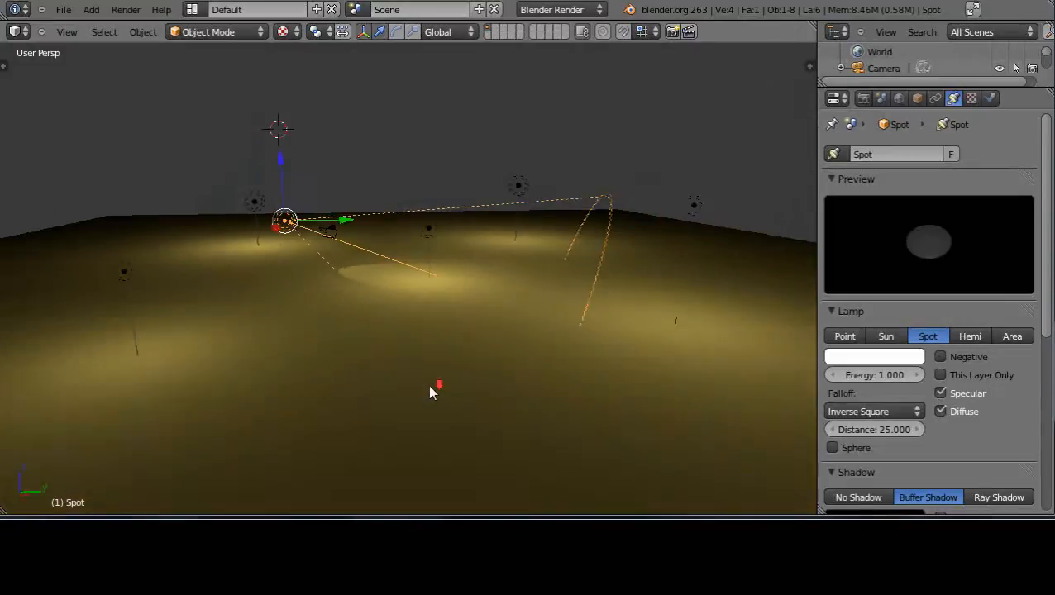
mouse_move(368, 394)
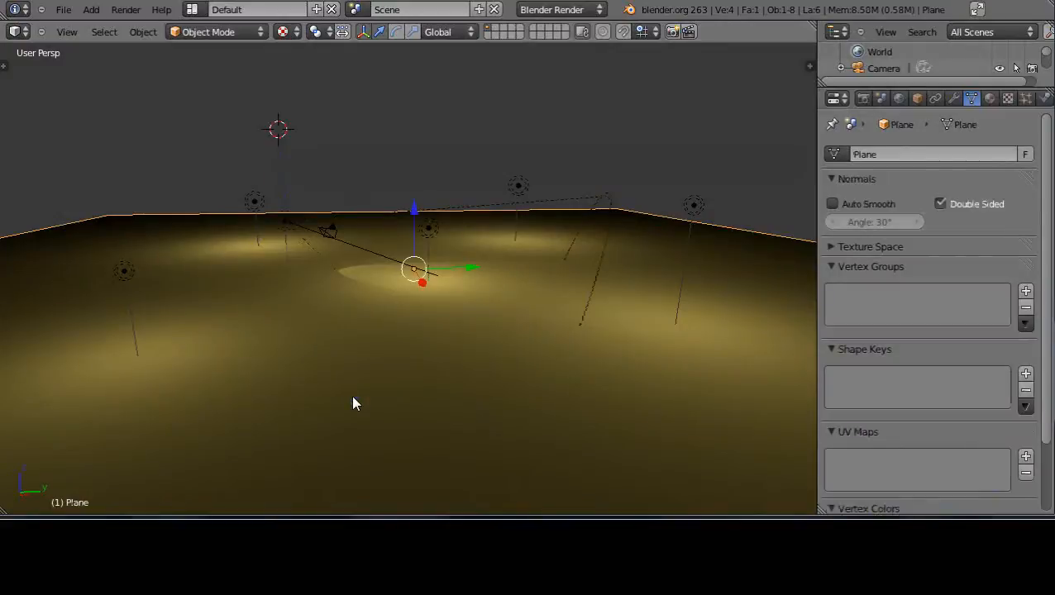
Step: Subdivide the plane's mesh in Edit Mode
key(Tab)
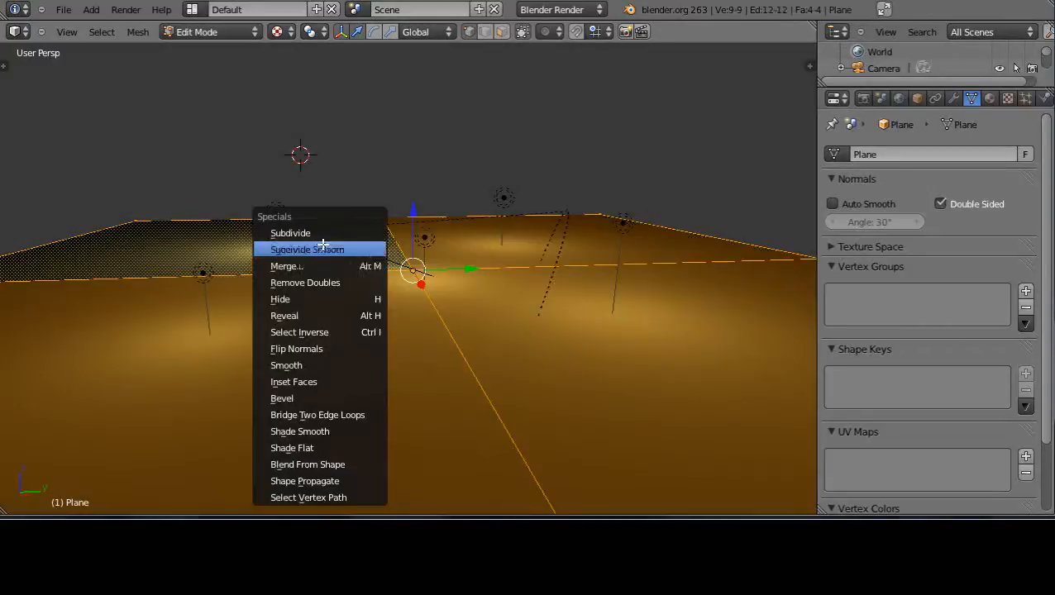
click(290, 232)
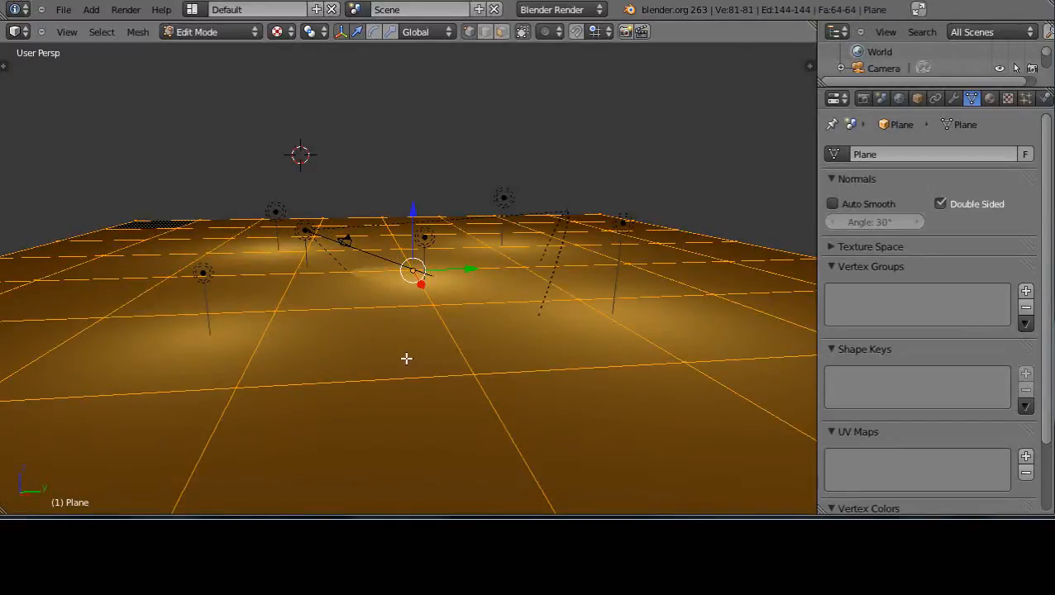
key(Tab)
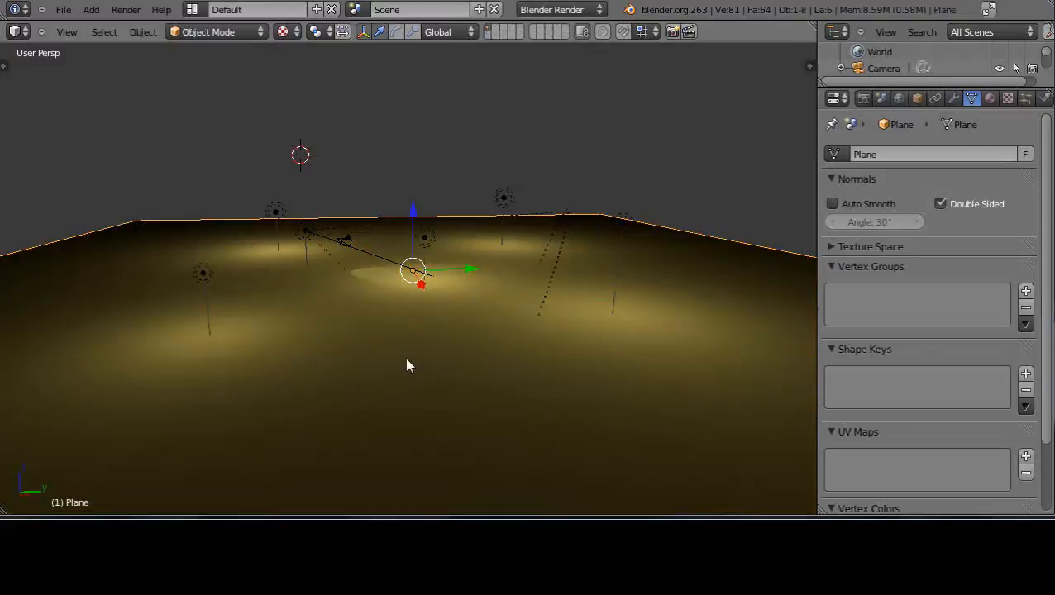
key(Tab)
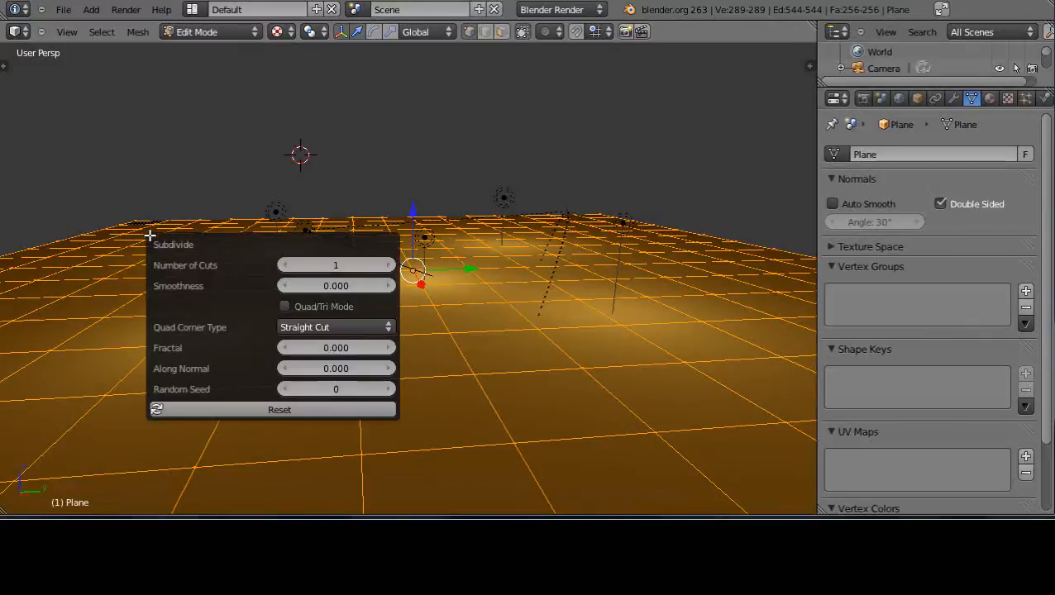
mouse_move(289, 250)
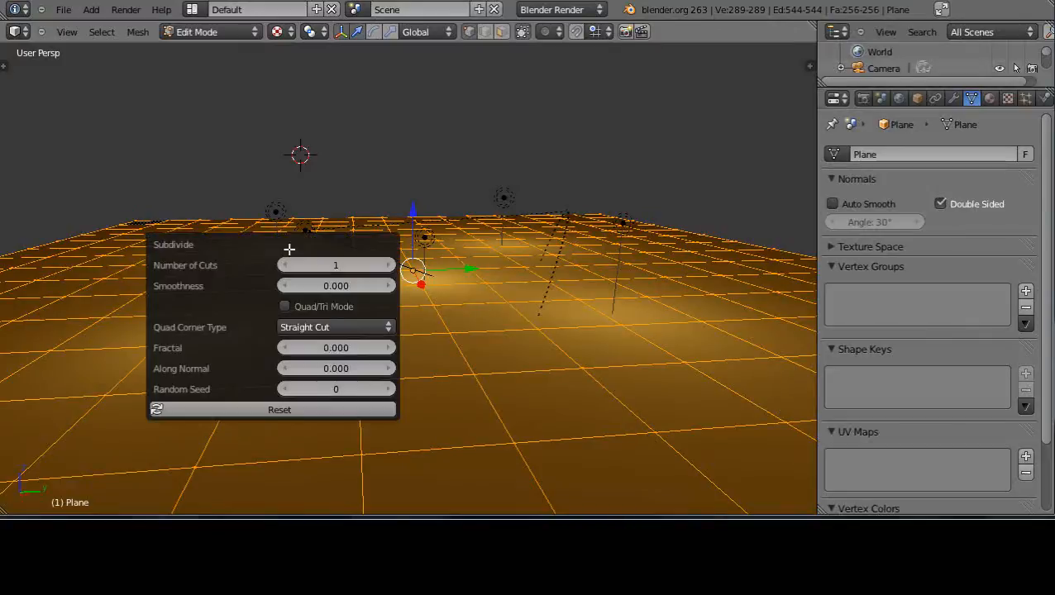
mouse_move(157, 349)
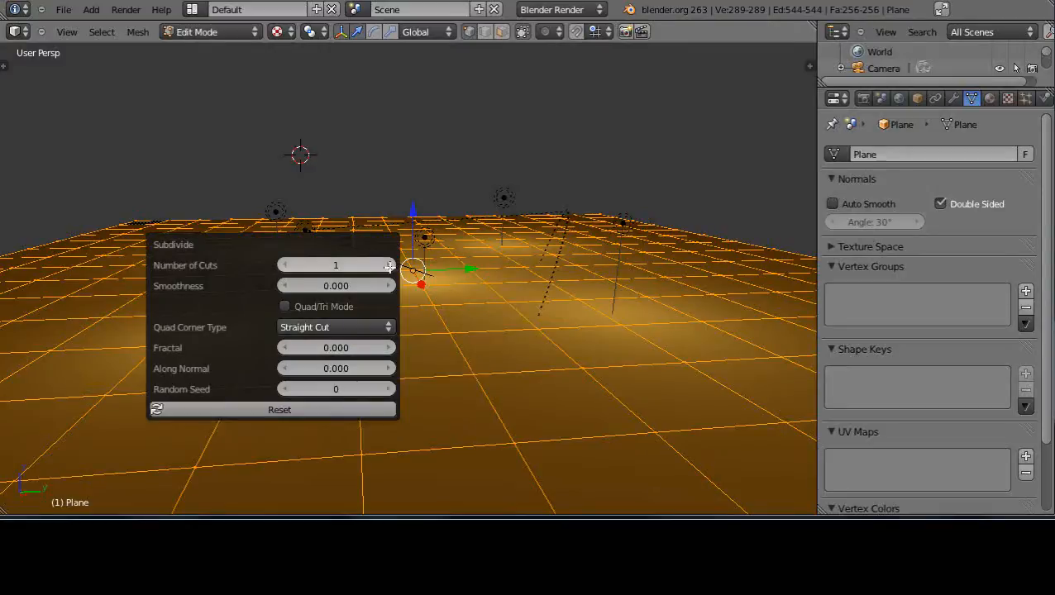
Step: Set the subdivision to 7 cuts with a moderate Fractal roughness
click(386, 265)
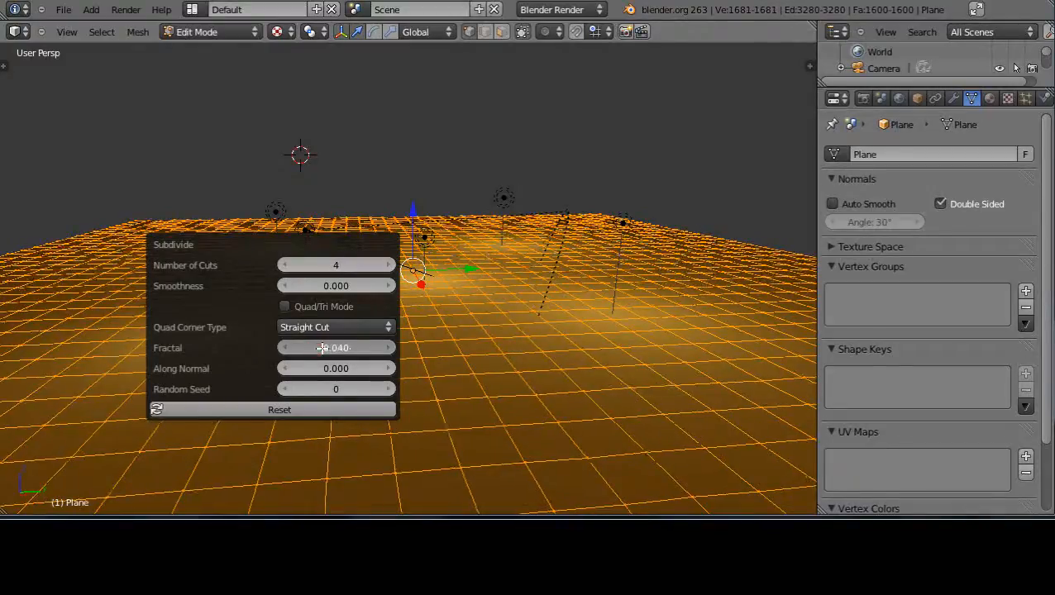
drag(335, 347, 336, 348)
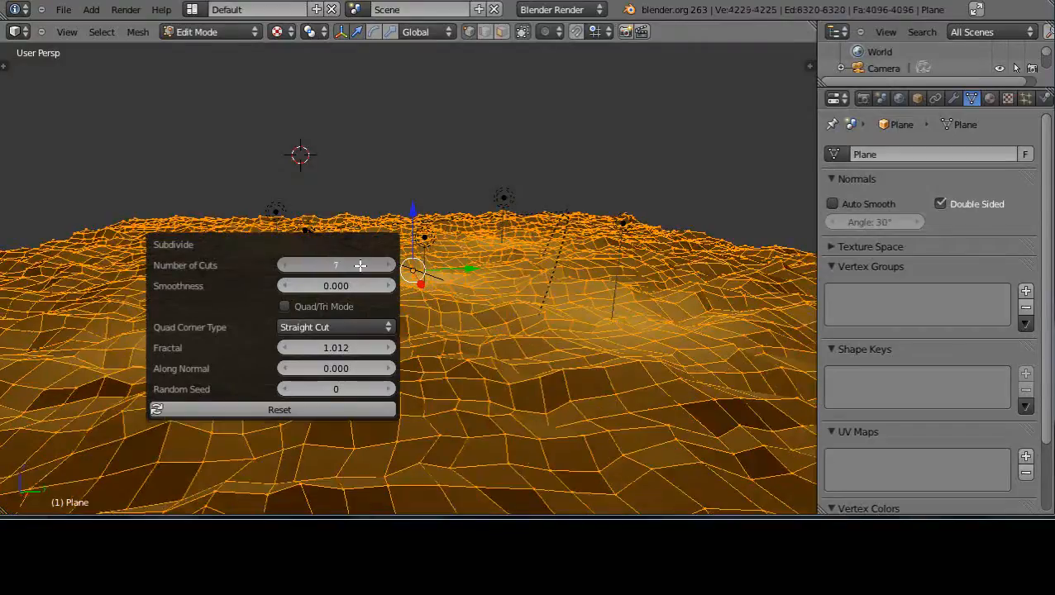
drag(335, 347, 314, 347)
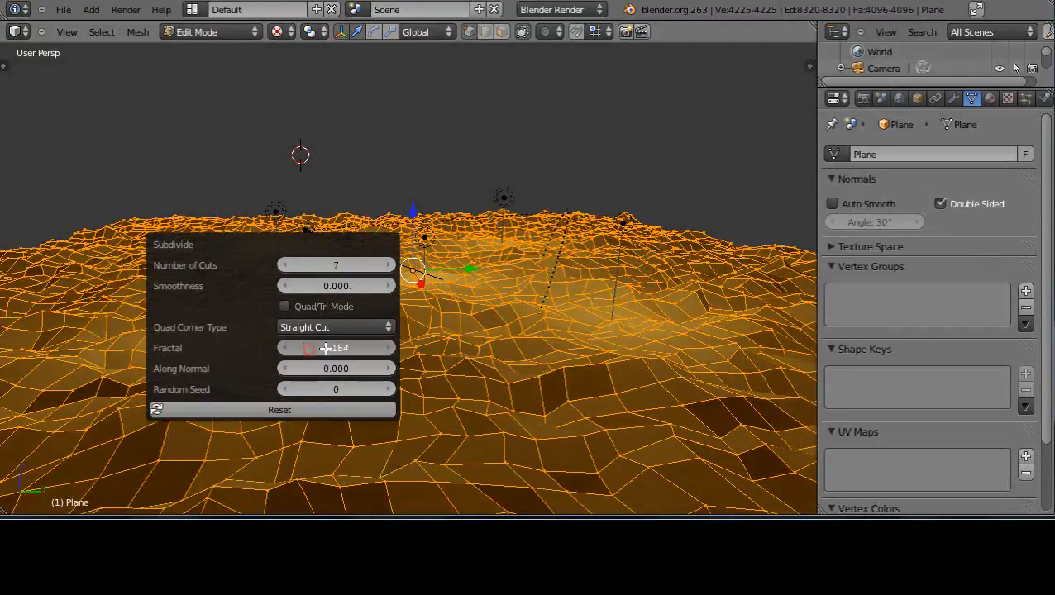
drag(335, 347, 284, 347)
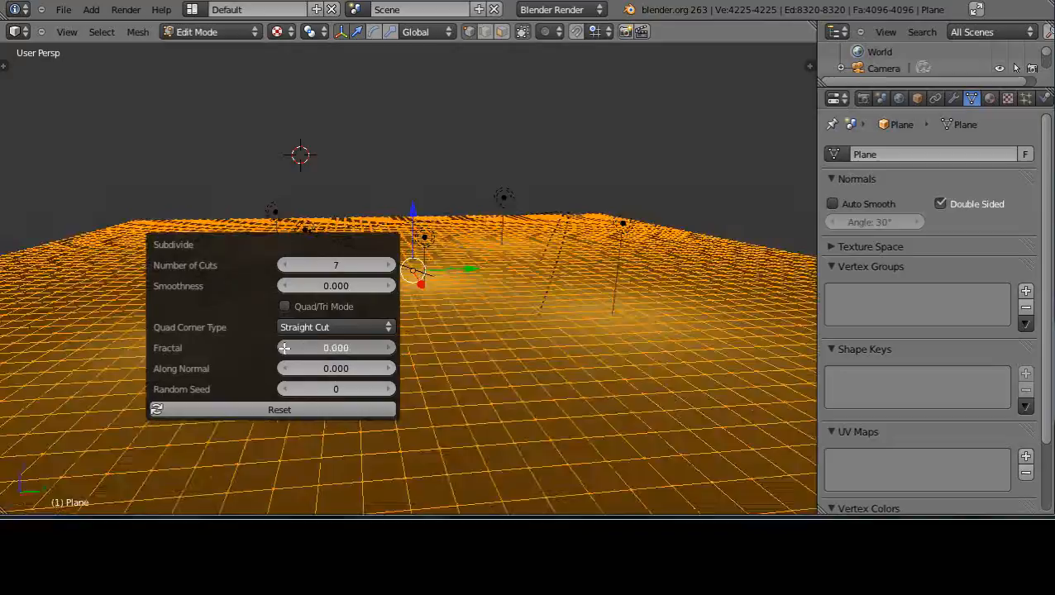
drag(297, 347, 335, 348)
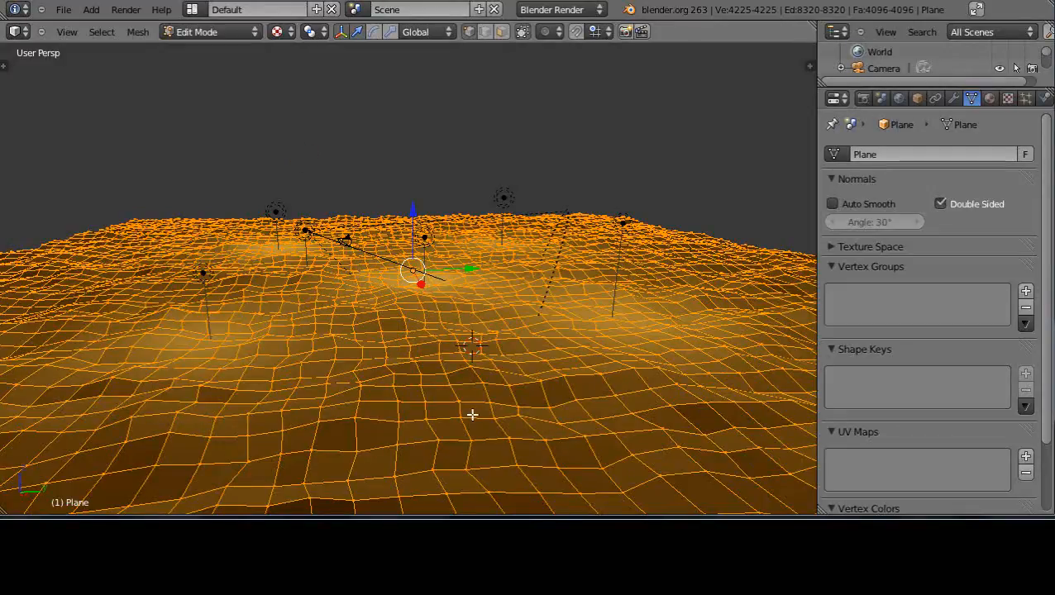
mouse_move(369, 397)
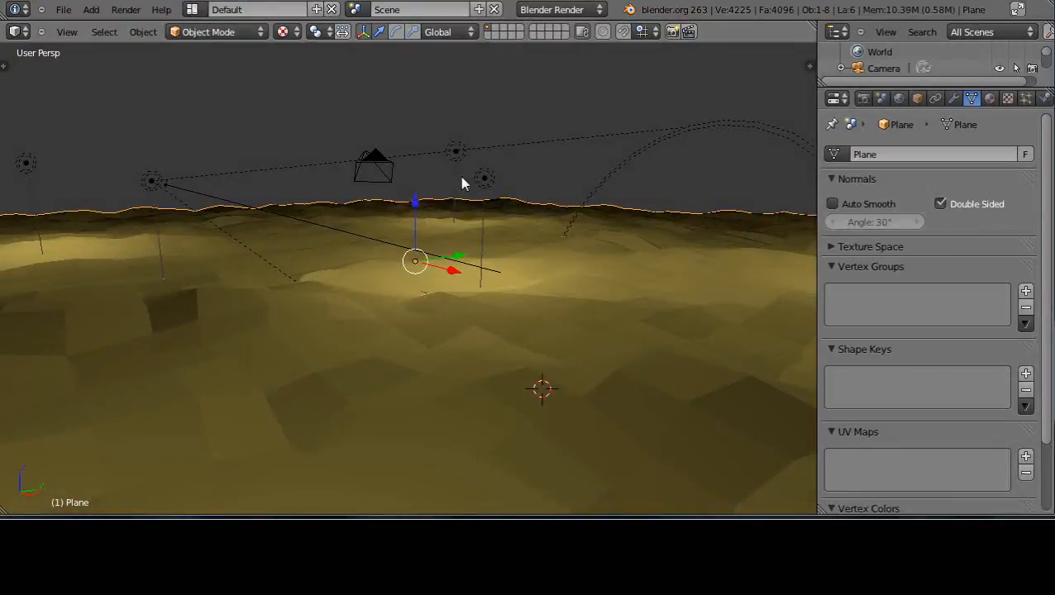
mouse_move(277, 273)
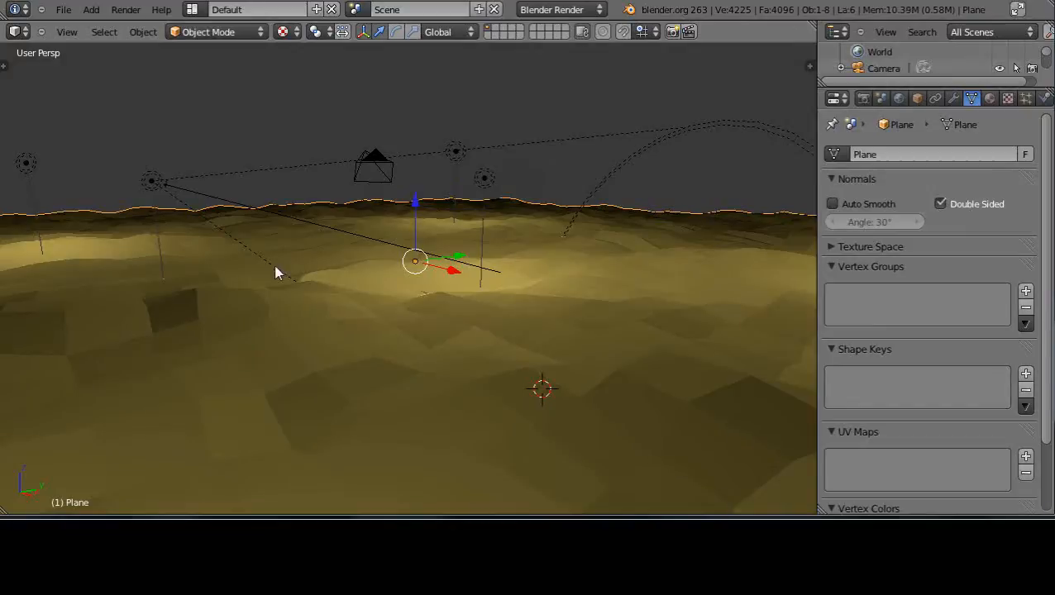
Step: Select the spot lamp in Object Mode to show its Lamp properties
click(484, 177)
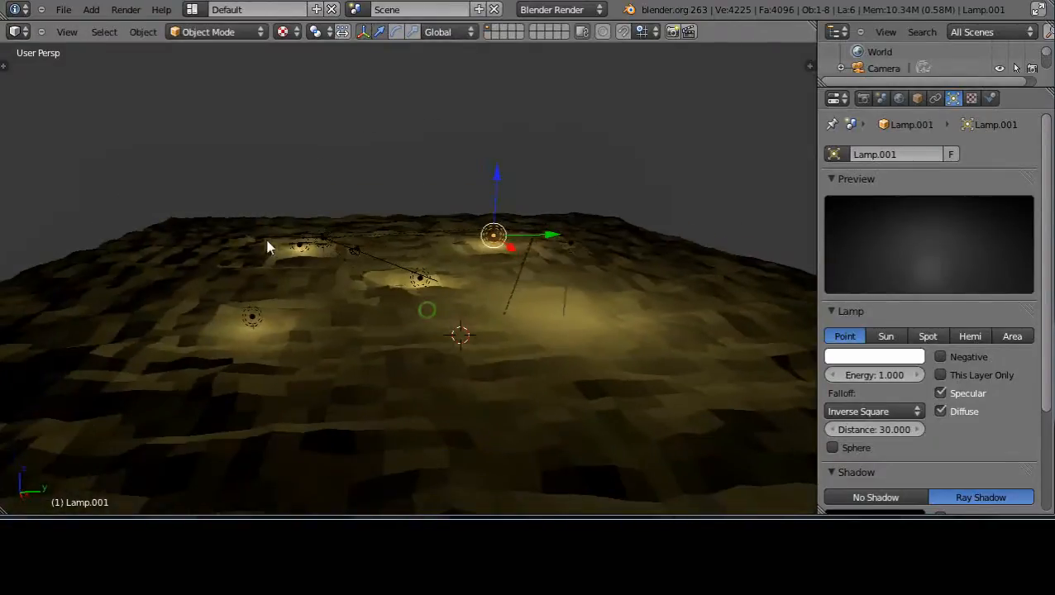
click(928, 336)
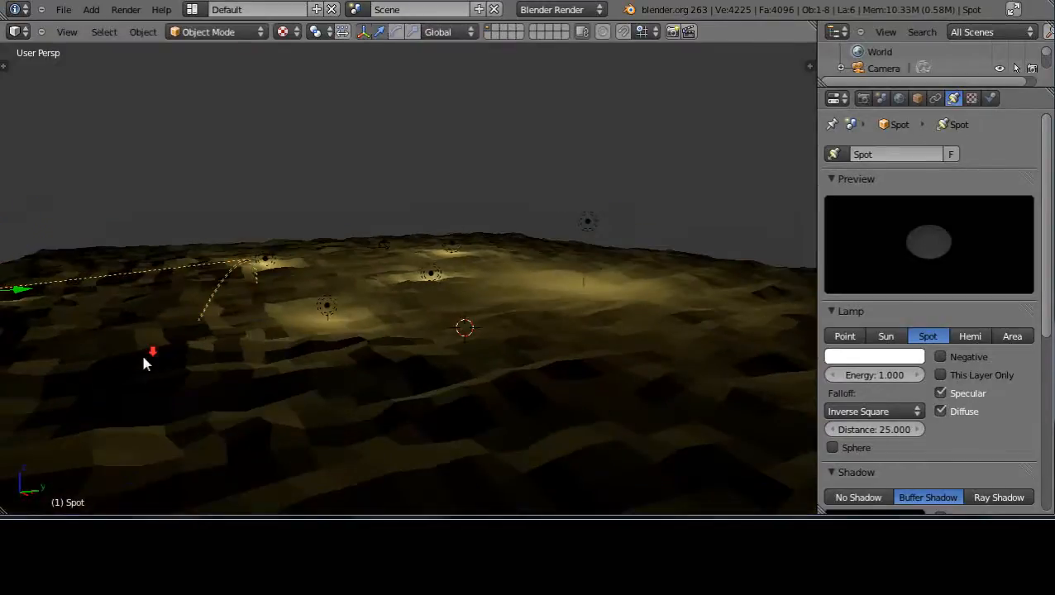
Step: Scale up the spot lamp and raise its Energy from 1 to 10
drag(153, 351, 108, 190)
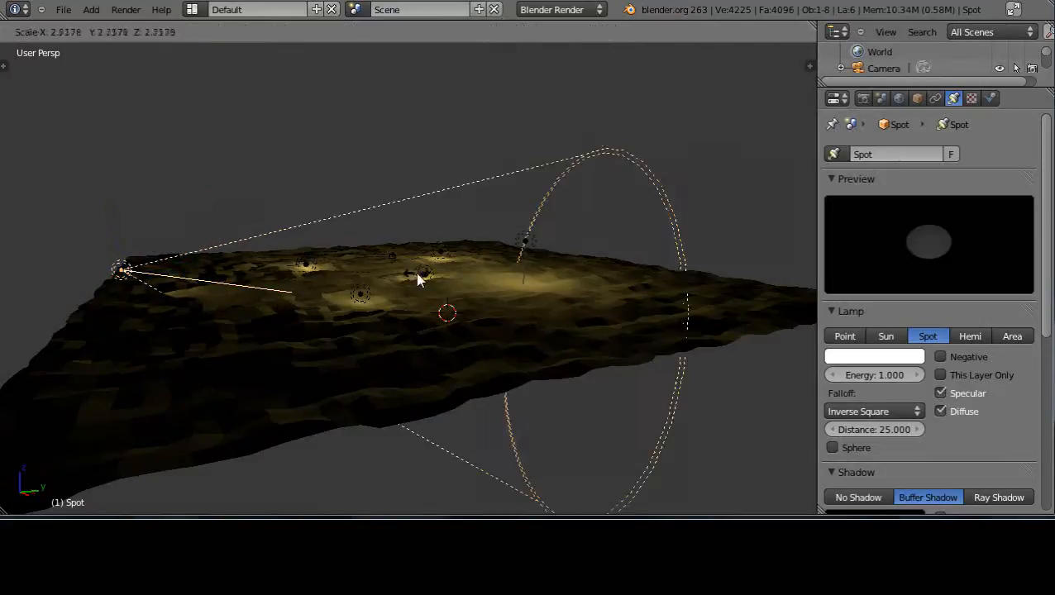
click(360, 289)
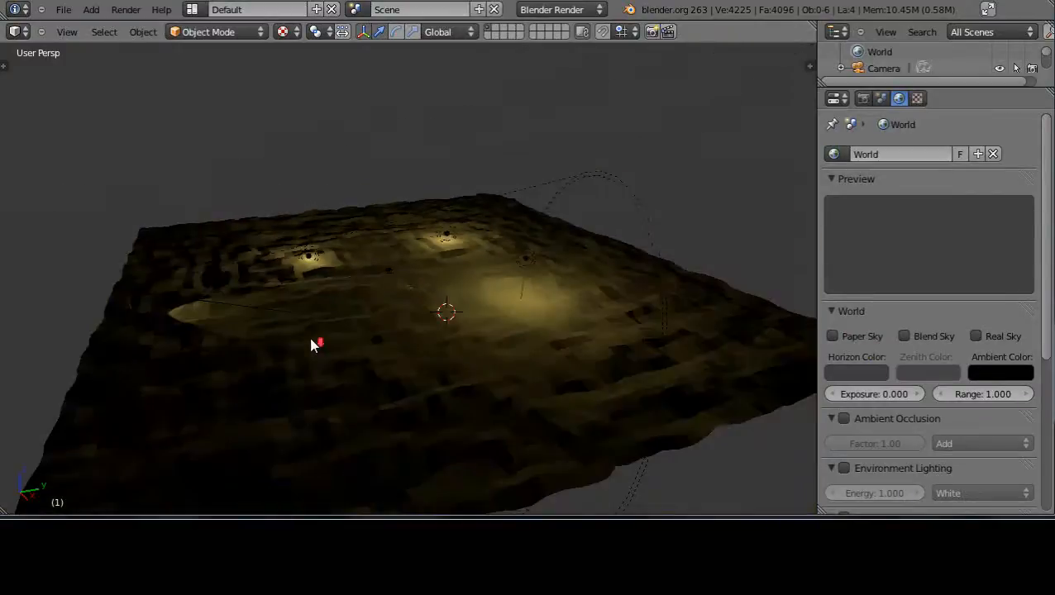
mouse_move(182, 310)
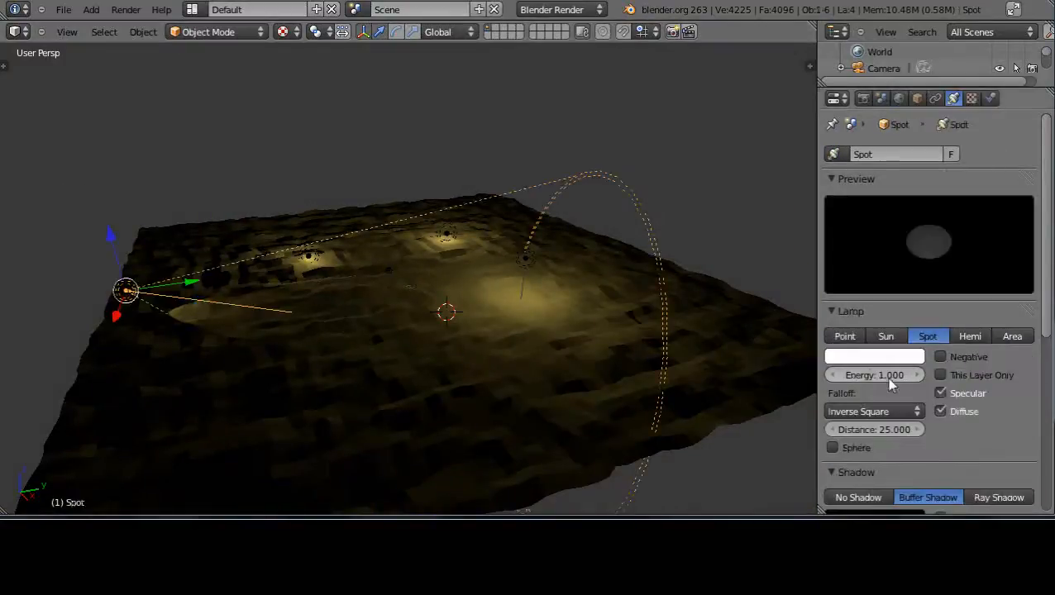
drag(874, 375, 901, 374)
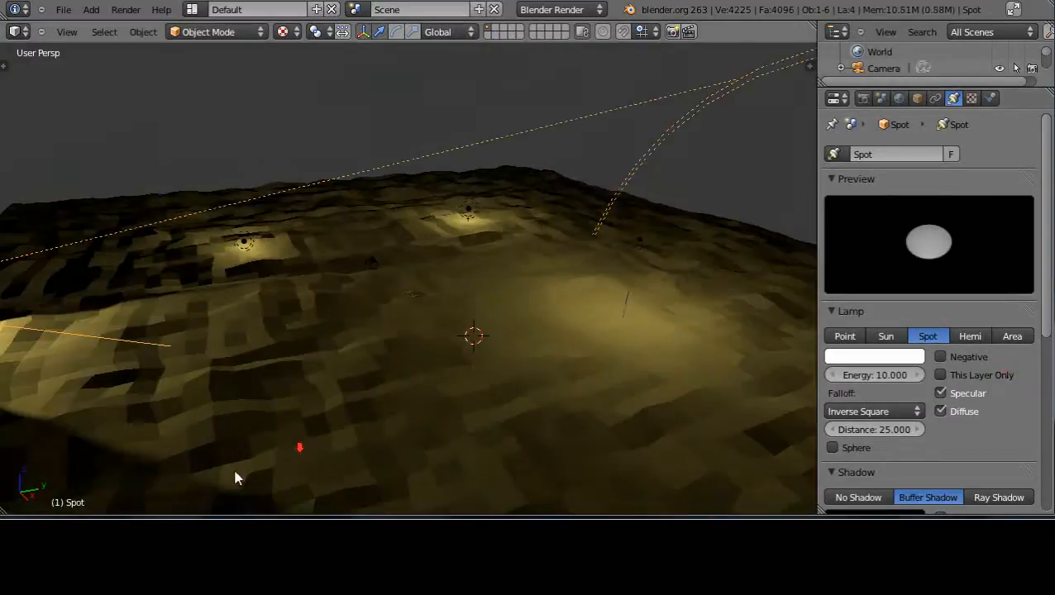
drag(235, 478, 149, 437)
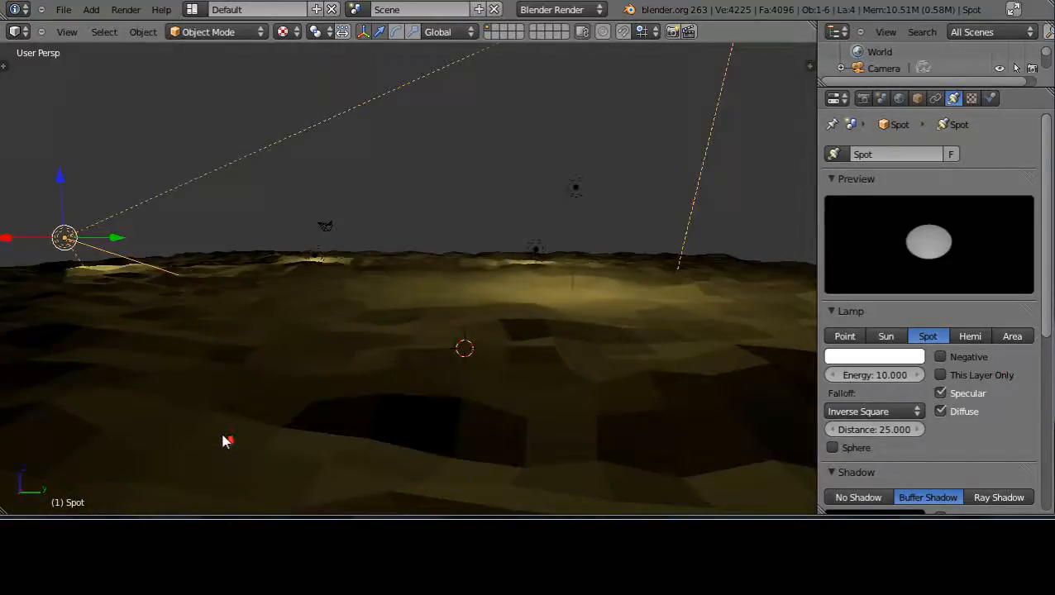
drag(227, 441, 405, 440)
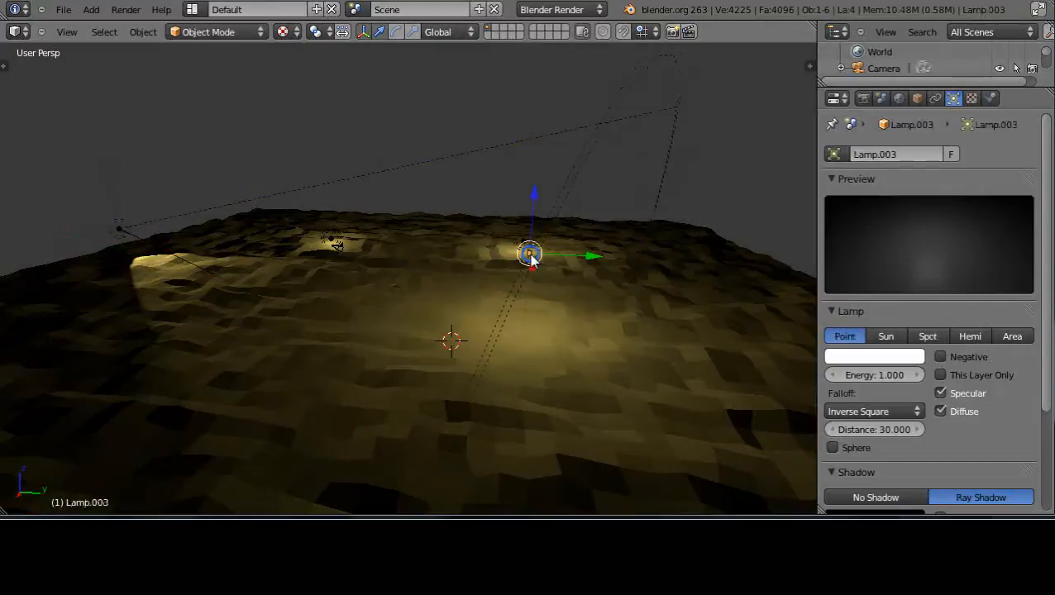
click(899, 98)
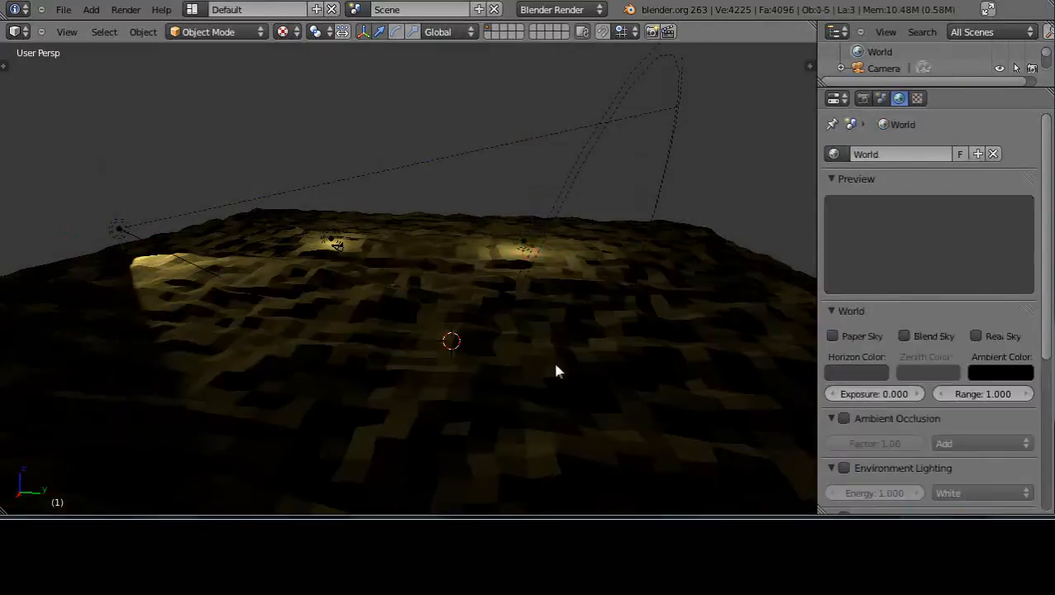
mouse_move(421, 335)
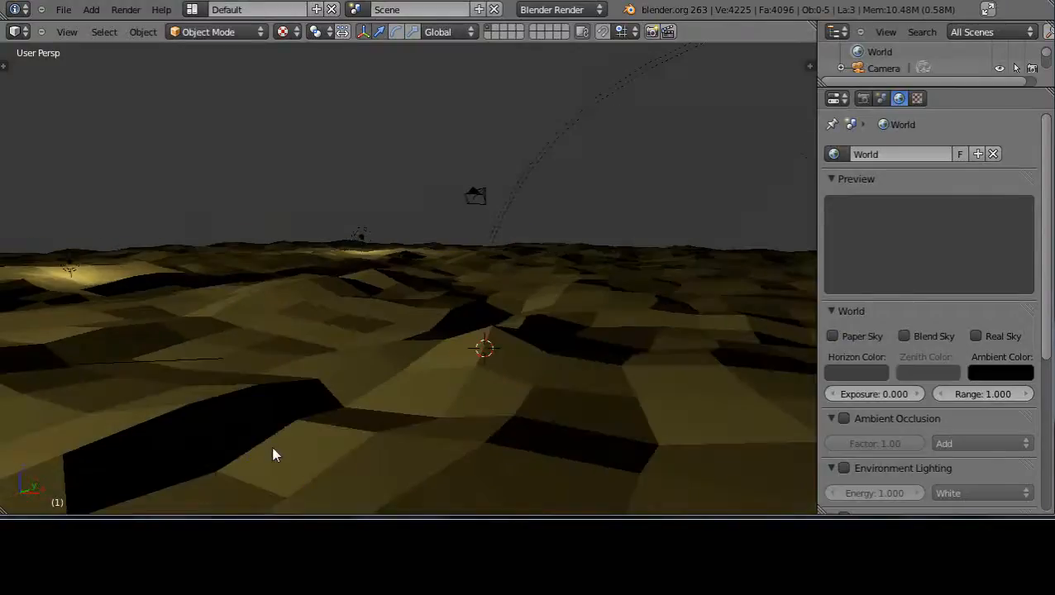
mouse_move(453, 367)
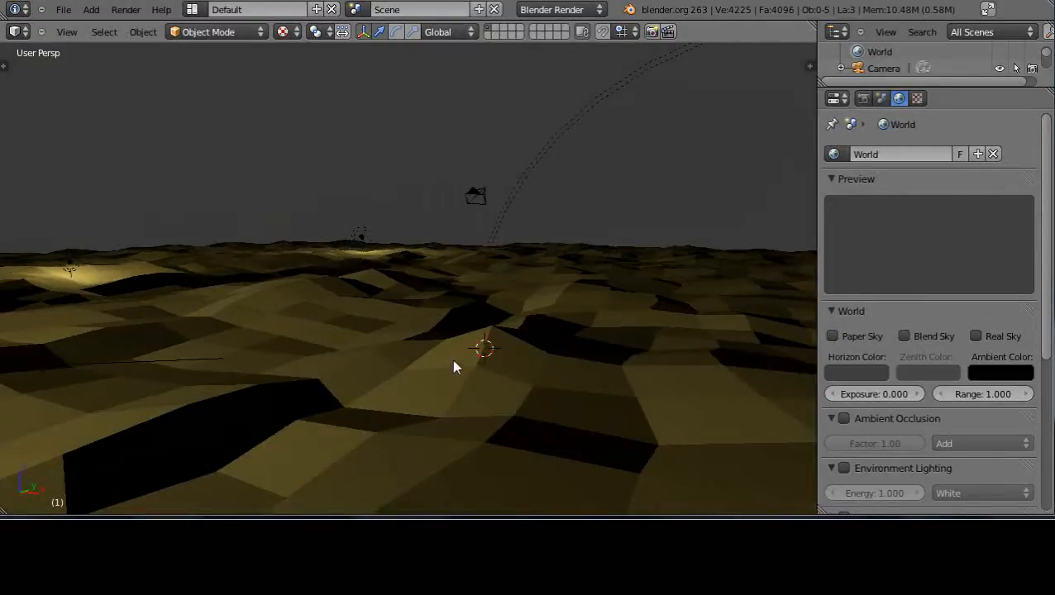
key(Tab)
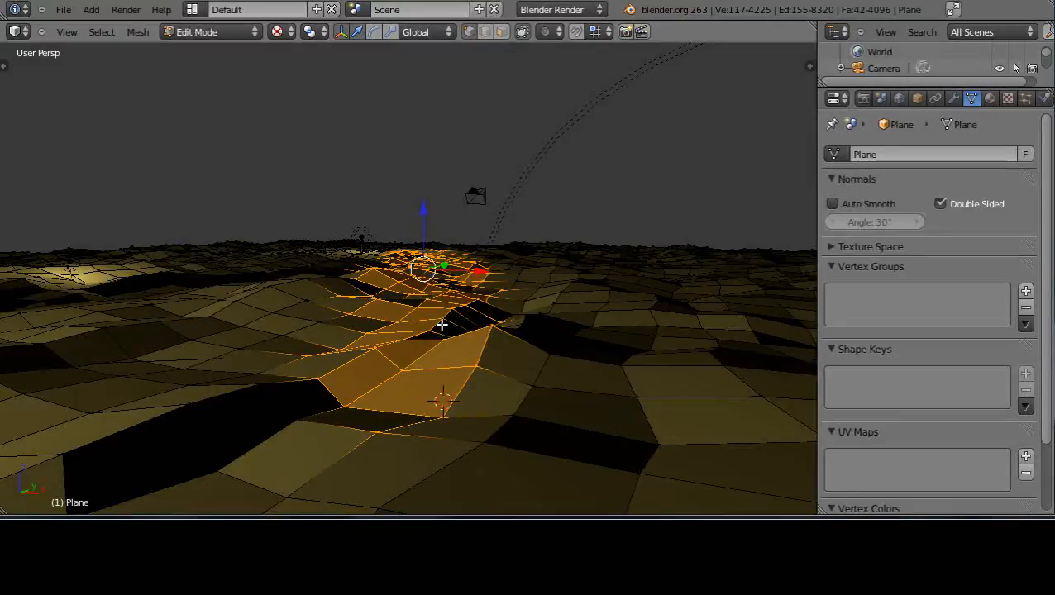
Step: Confirm the proportionally lifted patch of terrain faces as a smooth hill
click(559, 32)
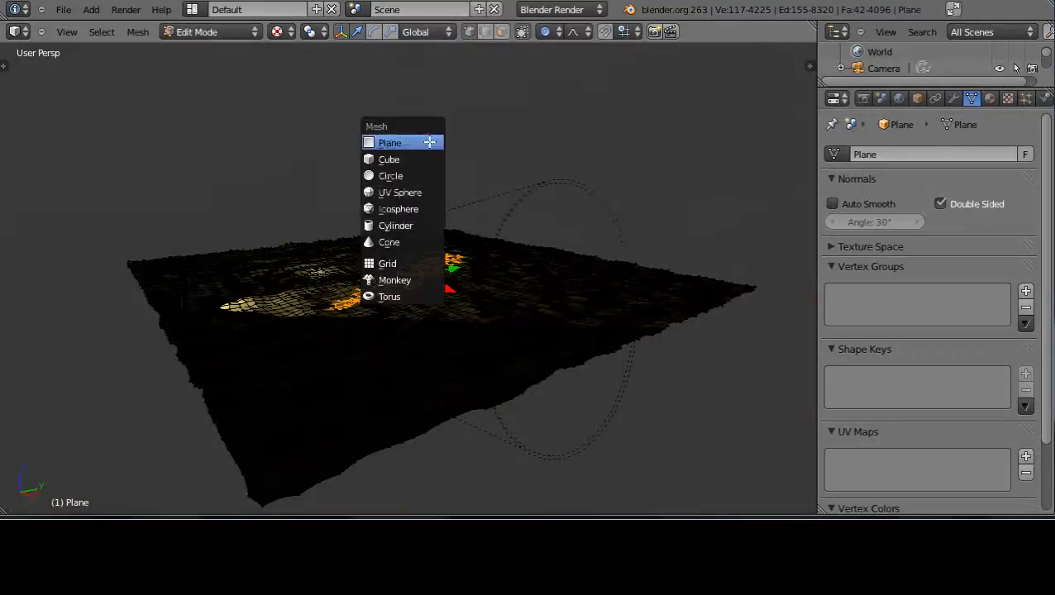
mouse_move(388, 242)
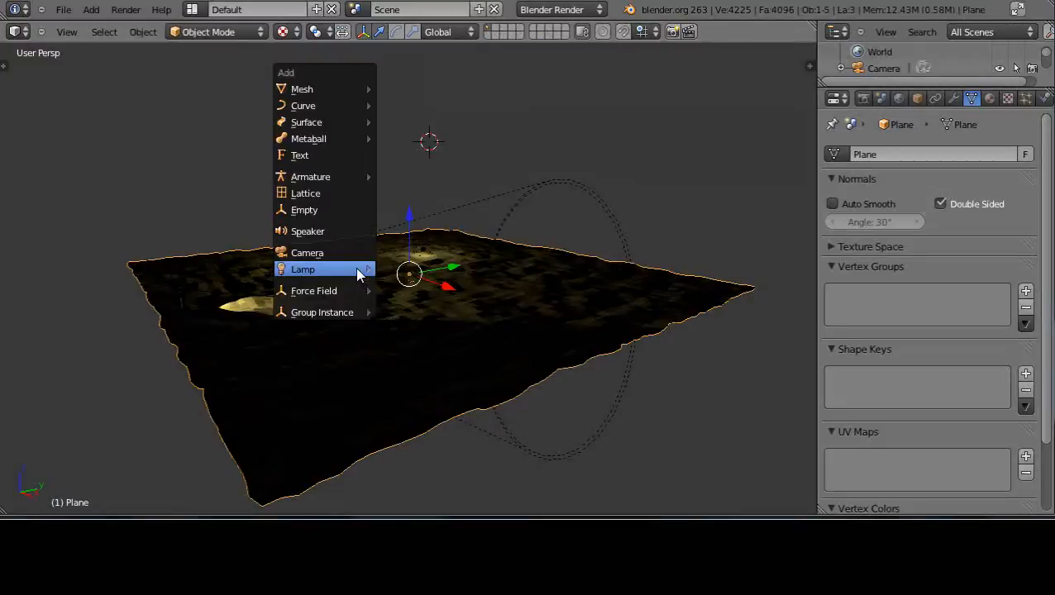
mouse_move(302, 268)
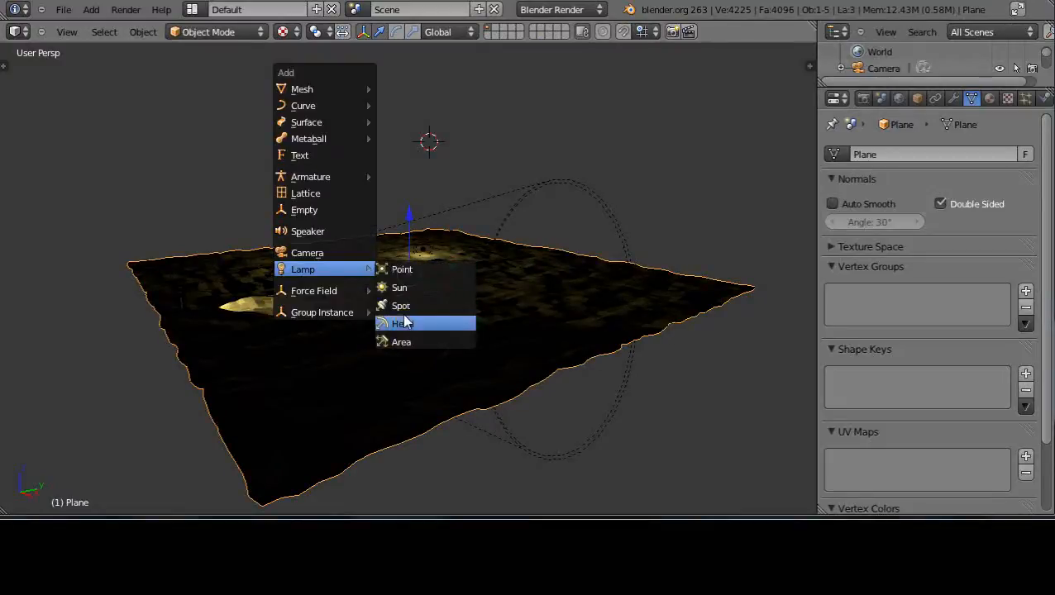
Step: Add a hemi lamp over the terrain and adjust its energy
click(403, 324)
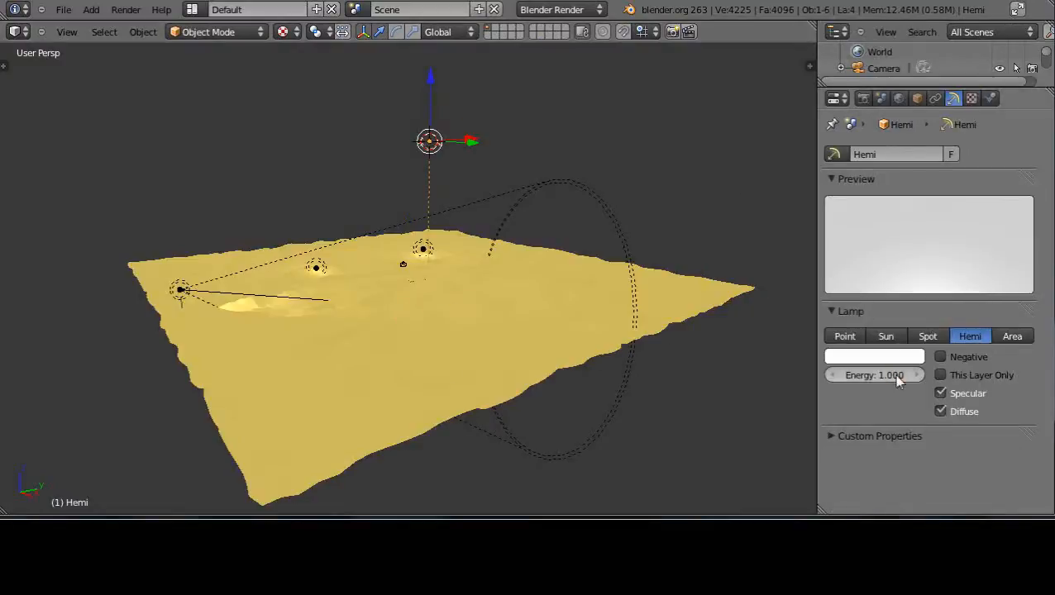
drag(902, 375, 859, 374)
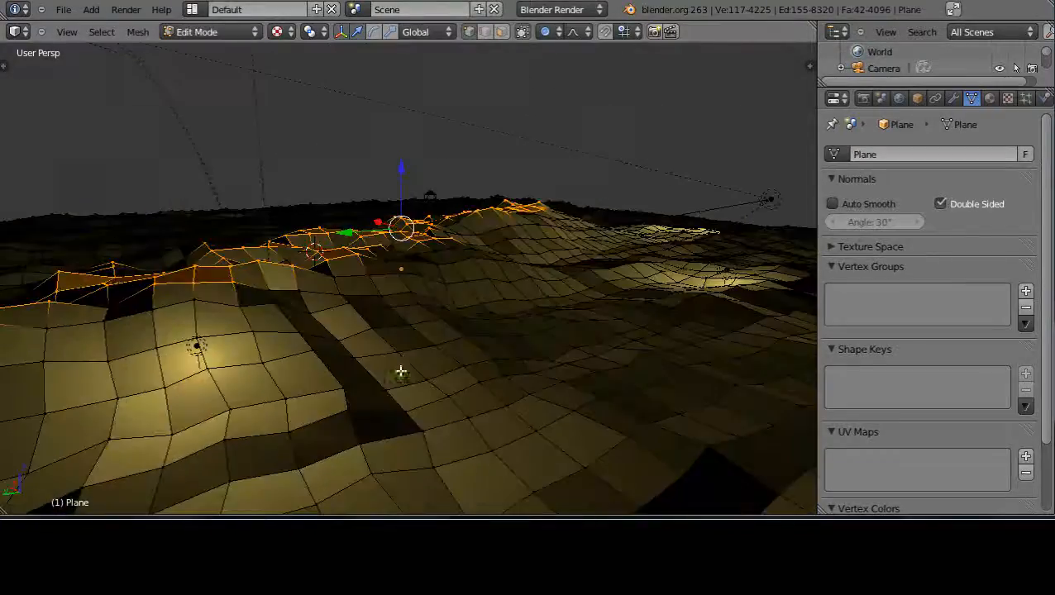
mouse_move(430, 323)
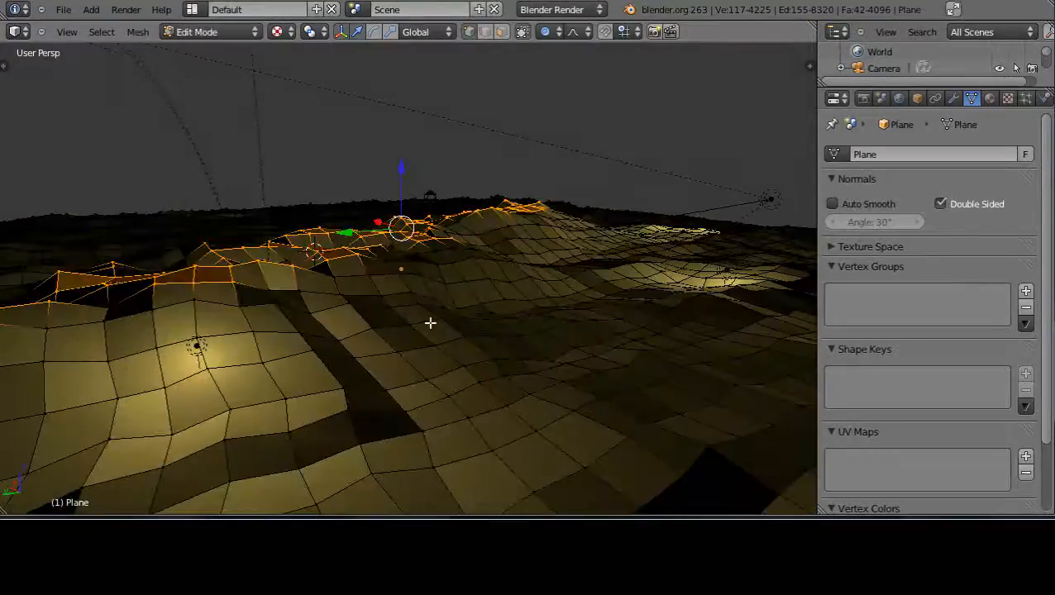